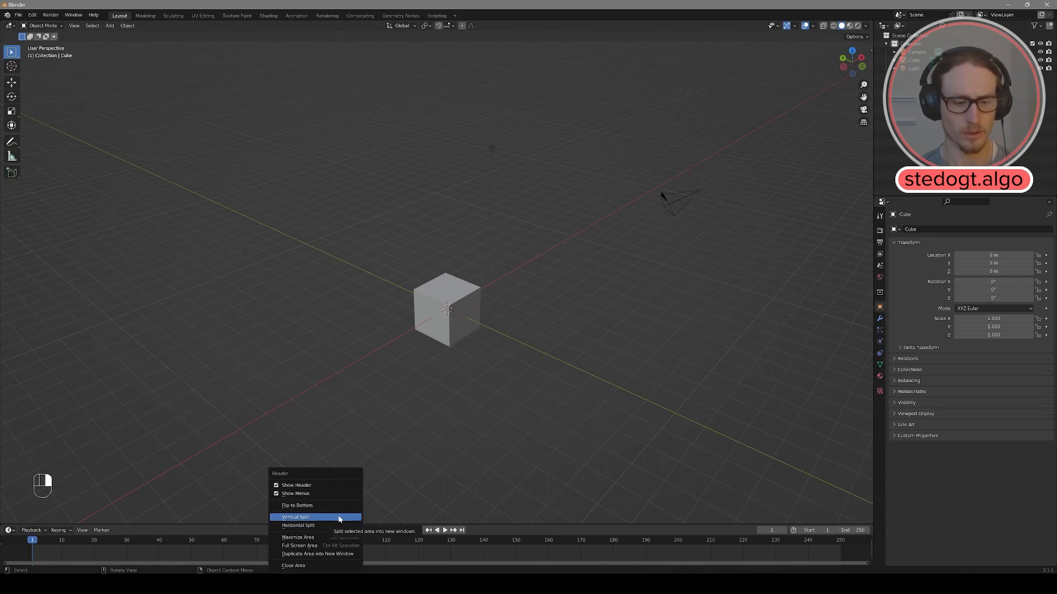
Split the view vertically and set the render engine to Cycles with GPU Compute.
{"action": "left_click", "coordinate": [295, 517]}
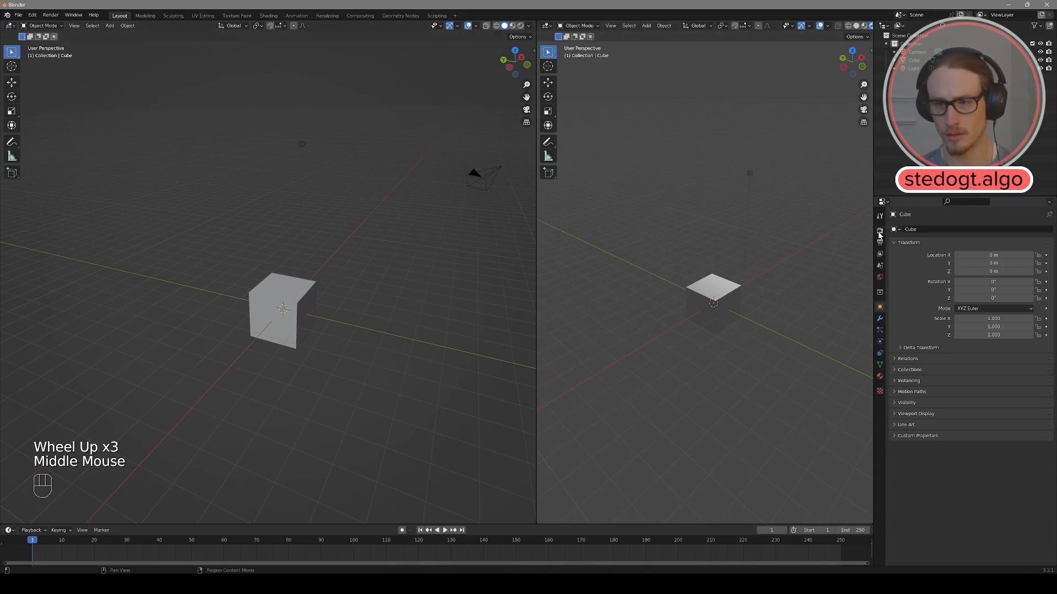
{"action": "left_click", "coordinate": [1002, 229]}
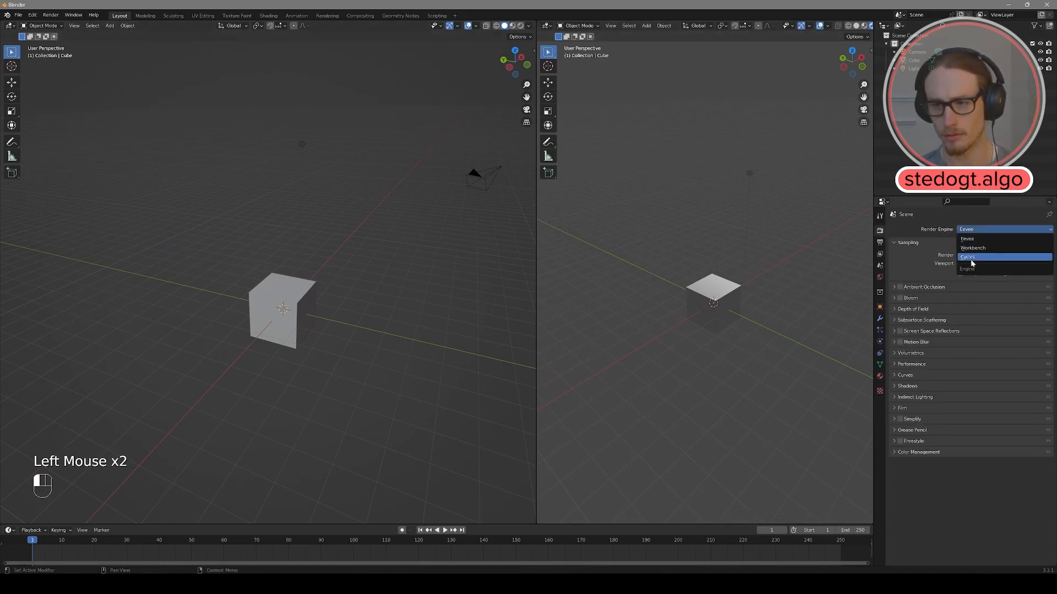
{"action": "left_click", "coordinate": [1001, 257]}
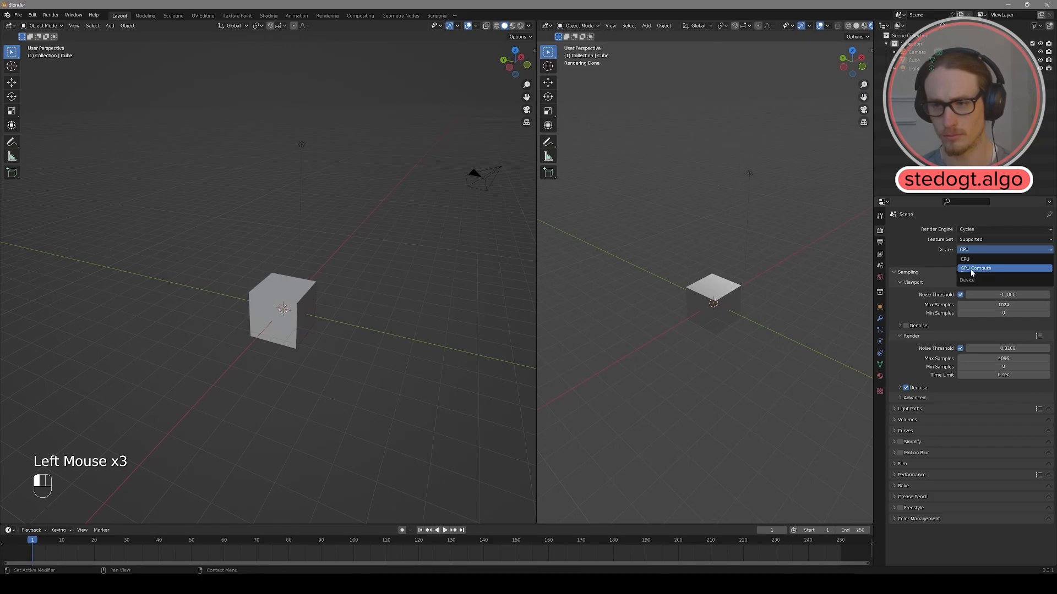
{"action": "left_click", "coordinate": [975, 268]}
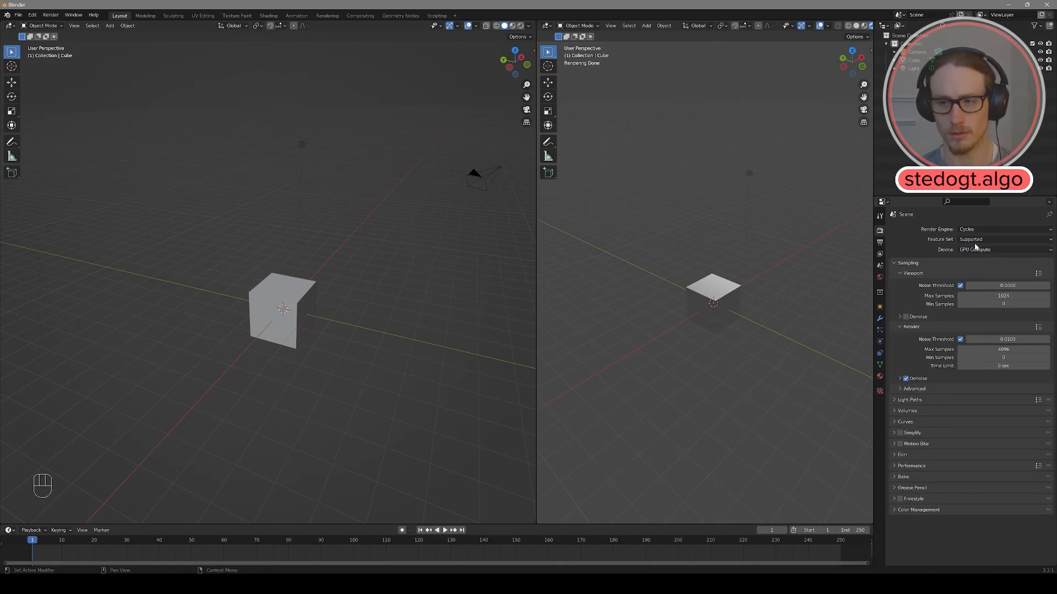
Add a mesh plane as the floor beneath the cube.
{"action": "key", "text": "shift+a"}
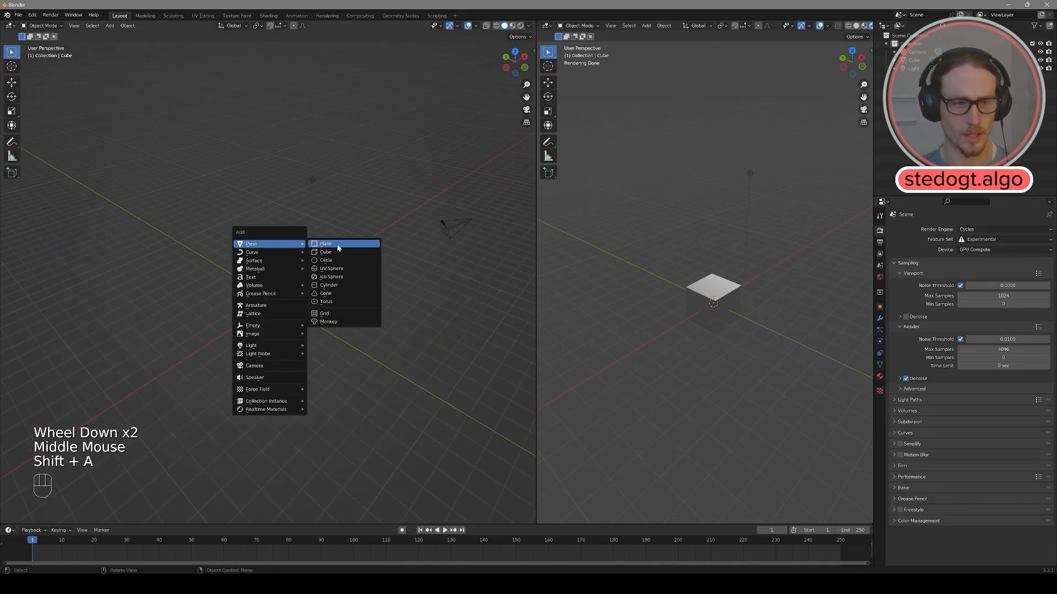
{"action": "left_click", "coordinate": [325, 243]}
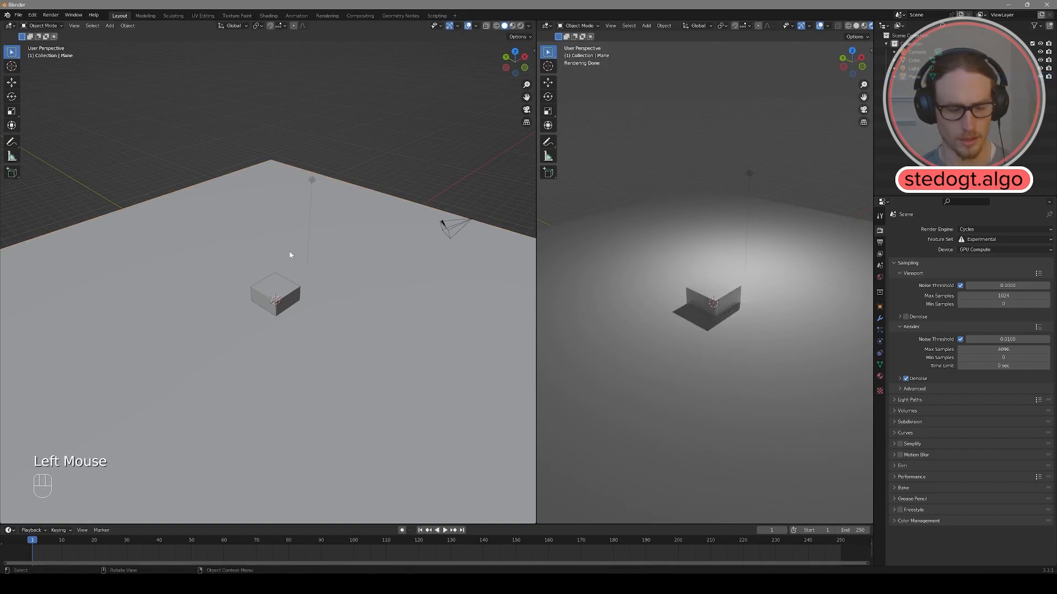
Add an area light beside the cube and enable Lock Camera to View.
{"action": "key", "text": "shift+a"}
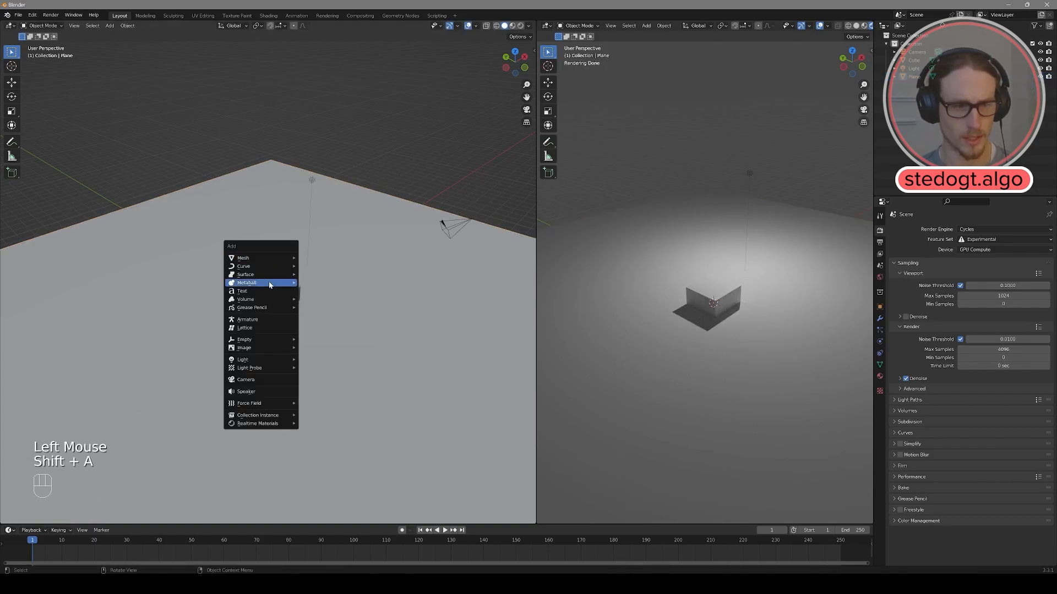
{"action": "left_click", "coordinate": [242, 359]}
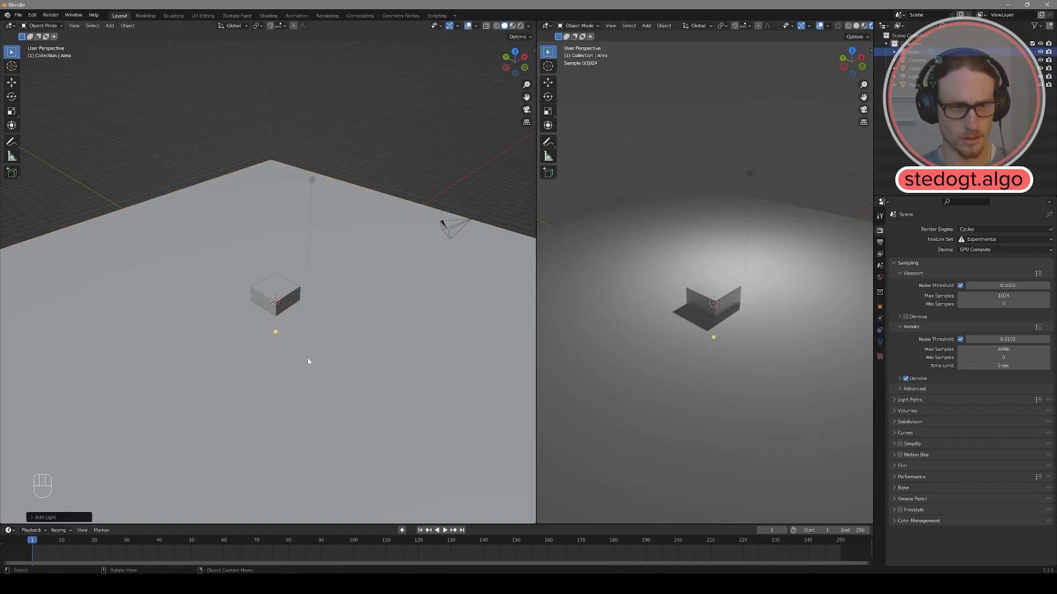
{"action": "left_click_drag", "start_coordinate": [303, 358], "coordinate": [283, 310]}
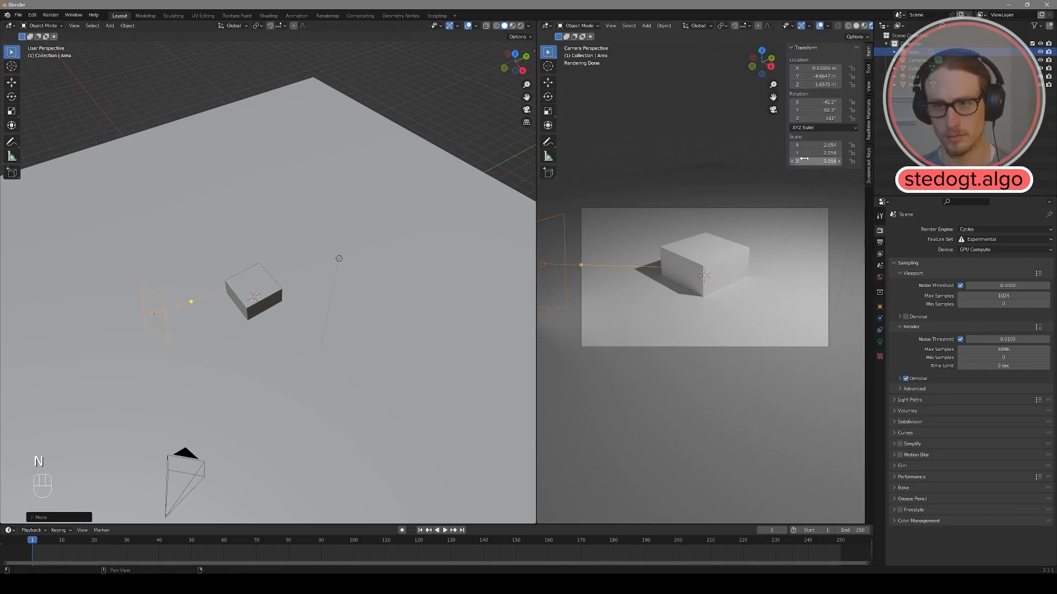
{"action": "left_click", "coordinate": [871, 71]}
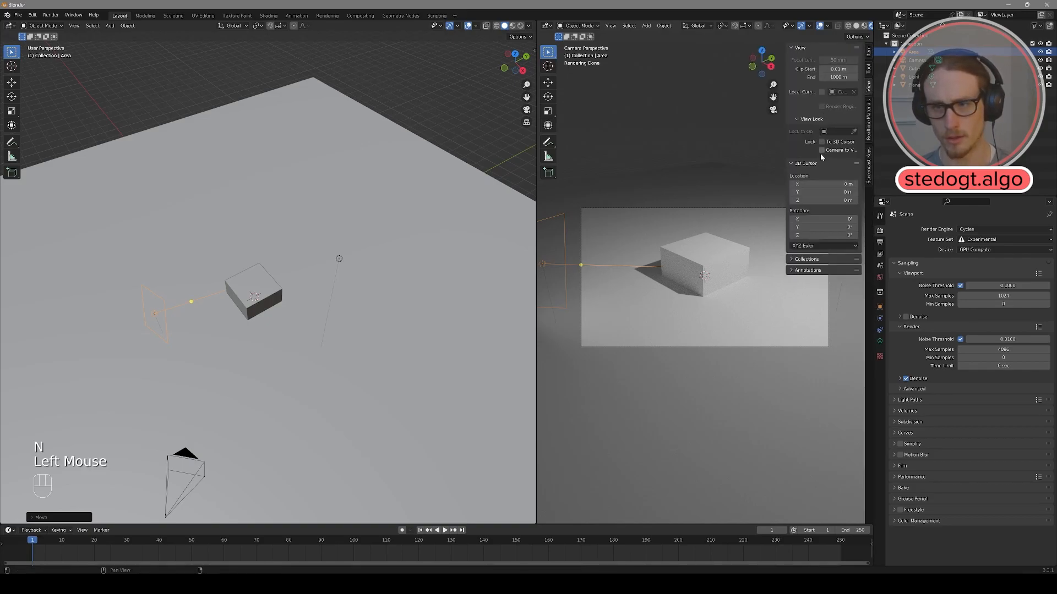
{"action": "left_click", "coordinate": [822, 150]}
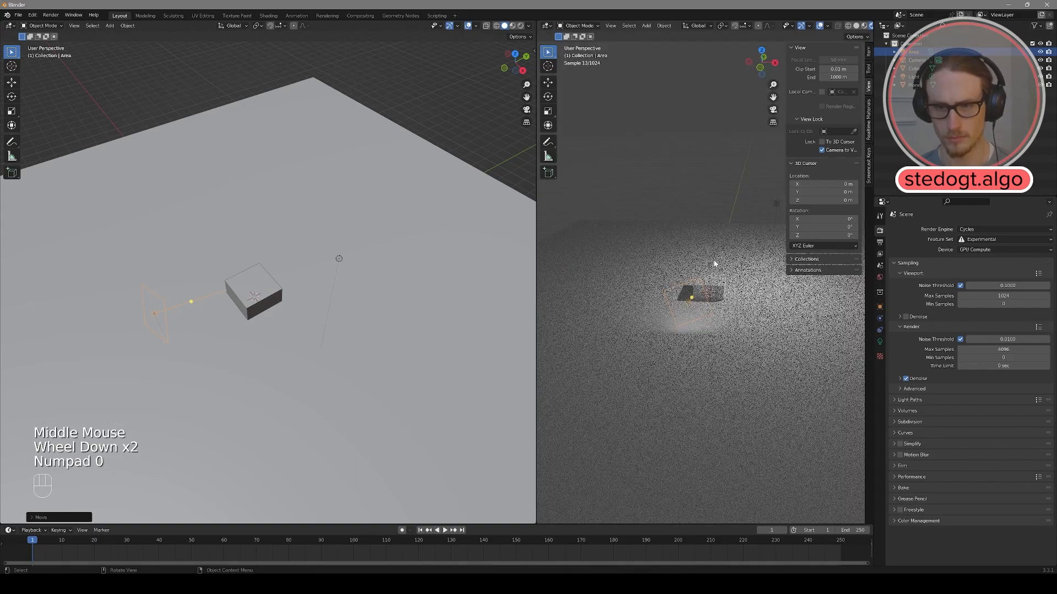
Raise the camera's focal length to about 221 mm in its lens settings.
{"action": "scroll", "scroll_direction": "down", "scroll_amount": 3}
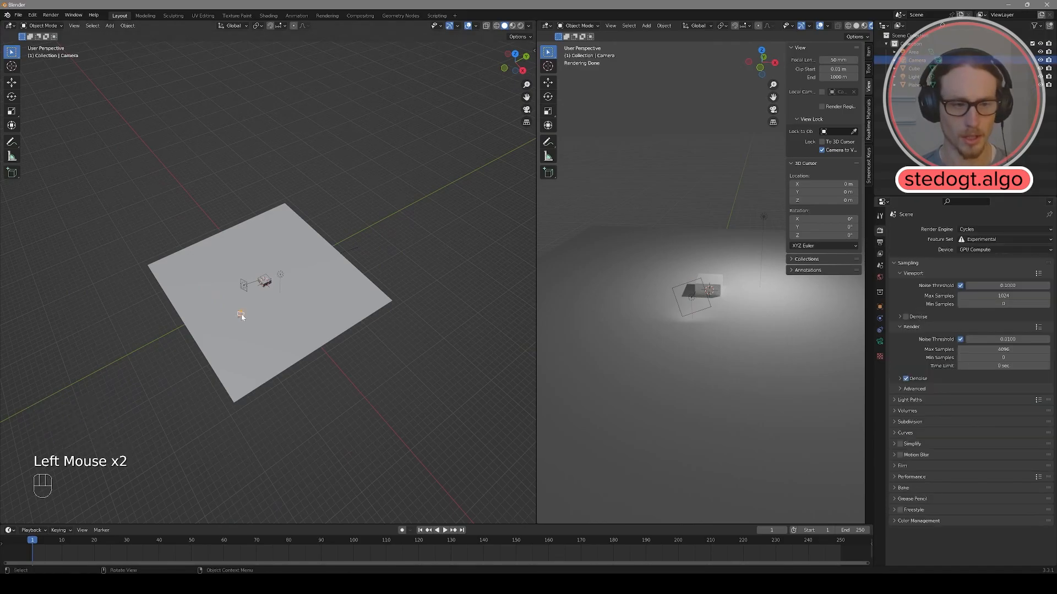
{"action": "left_click", "coordinate": [879, 342]}
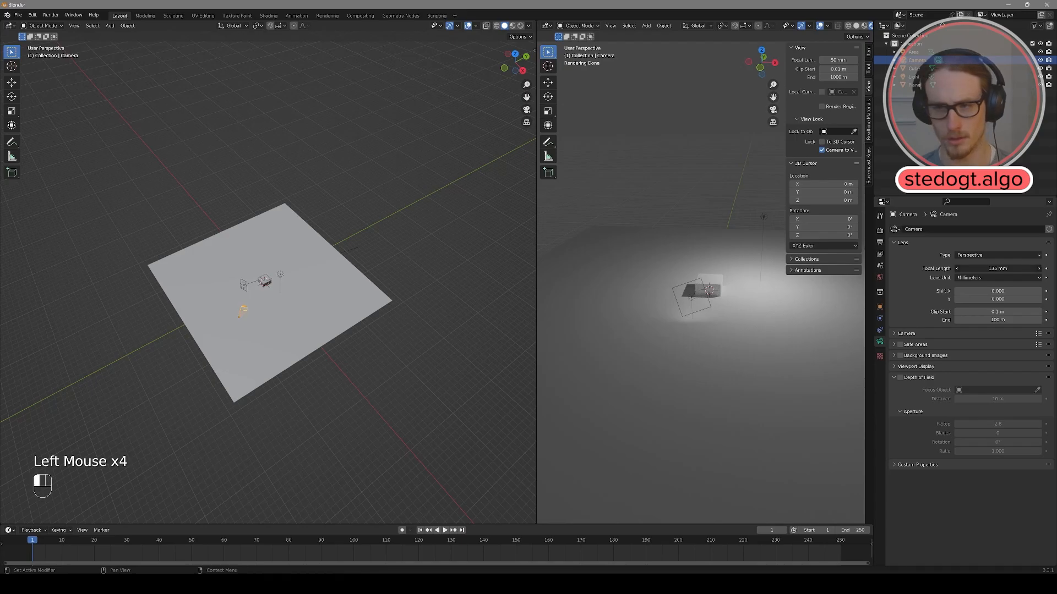
{"action": "scroll", "scroll_direction": "down", "scroll_amount": 3}
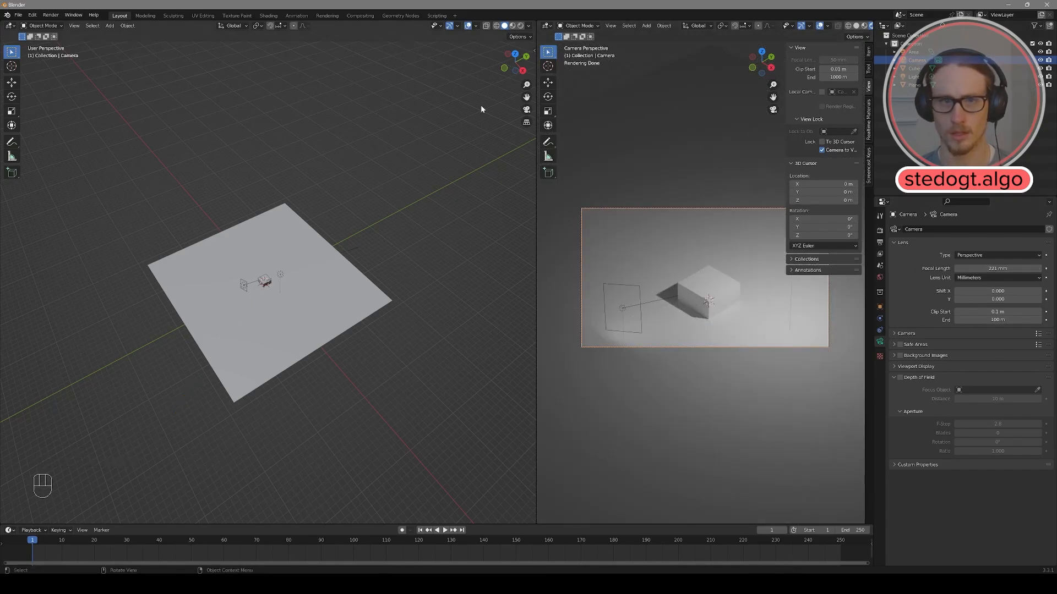
Set the left viewport's Clip End to 10000 m and the area light power to 900 W.
{"action": "key", "text": "n"}
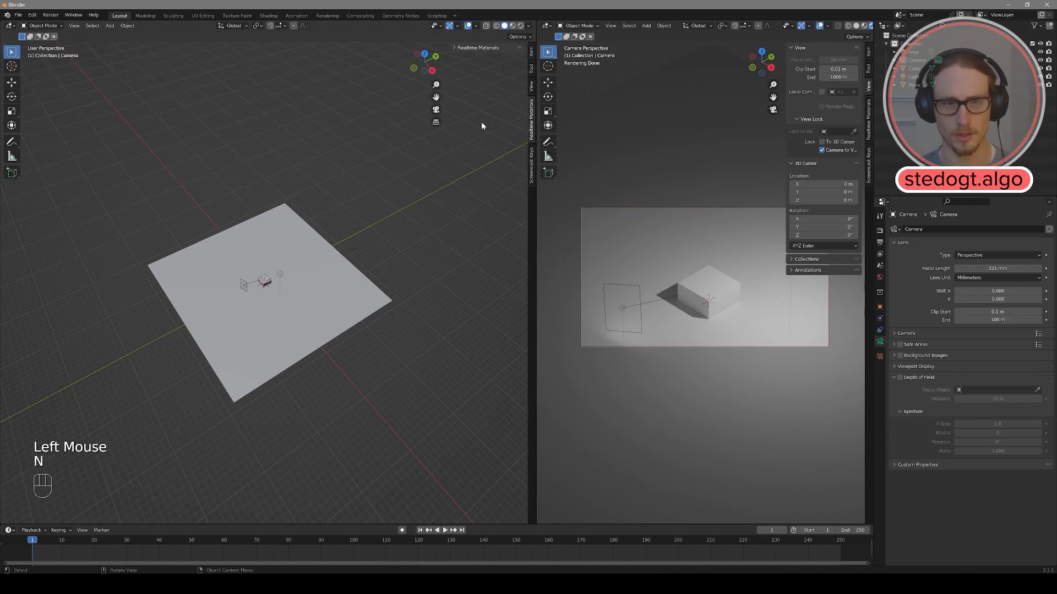
{"action": "double_click", "coordinate": [499, 77]}
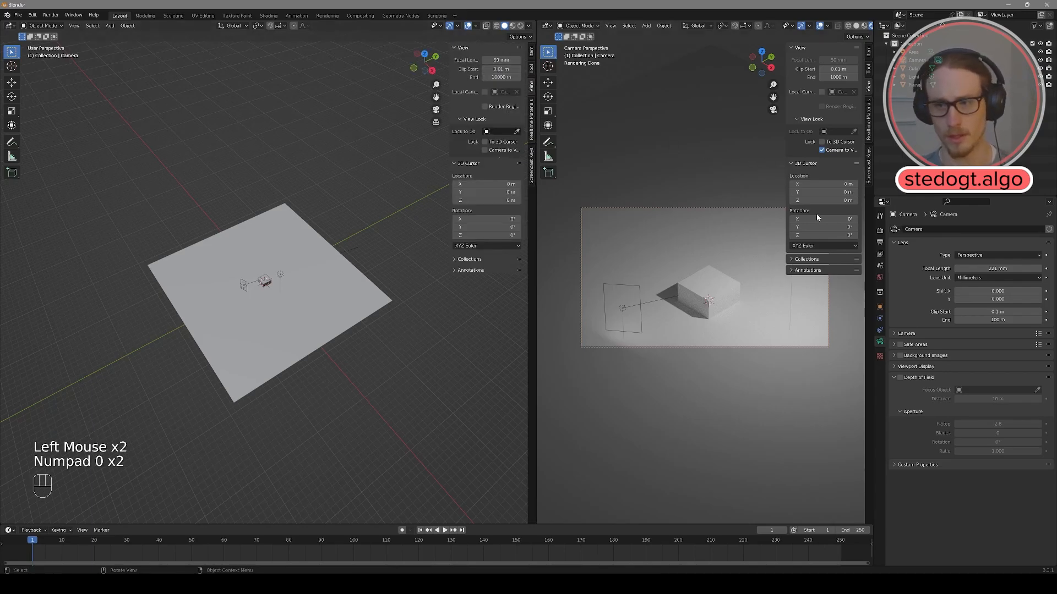
{"action": "double_click", "coordinate": [997, 319]}
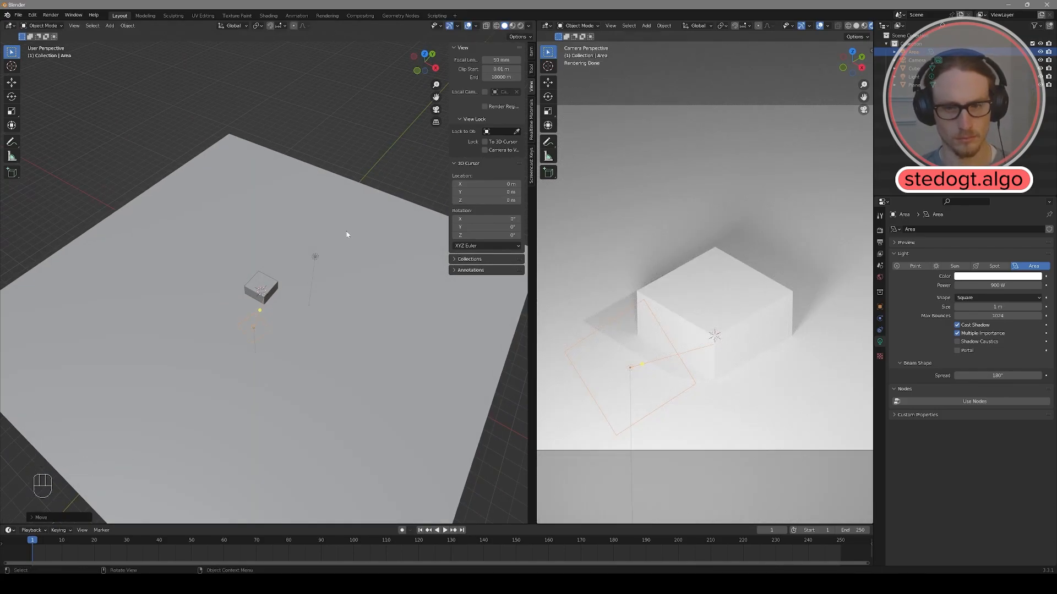
Duplicate the area light and start resizing the copy for the far side.
{"action": "key", "text": "shift+d"}
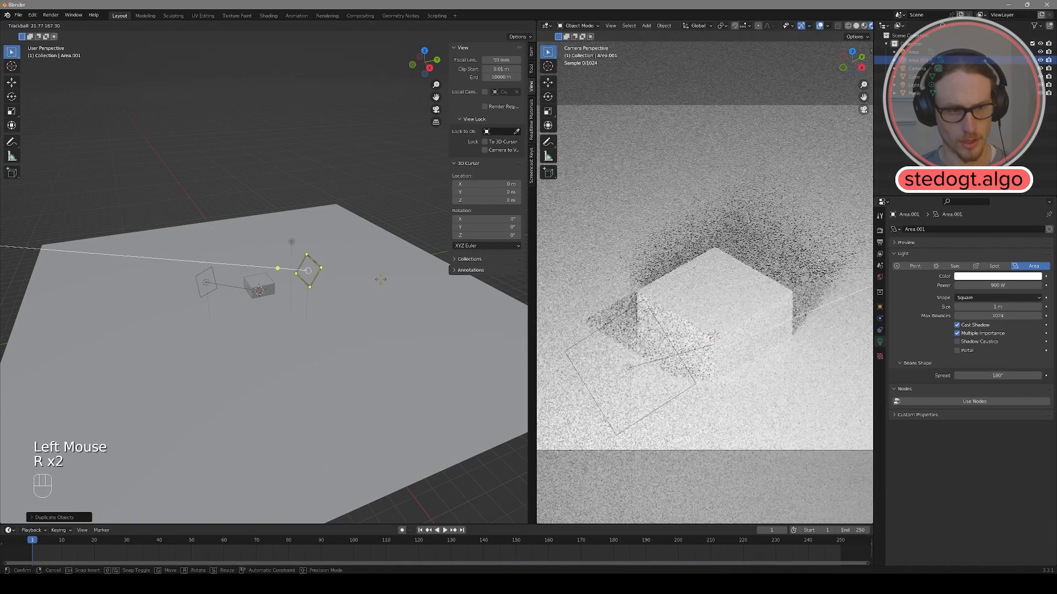
{"action": "key", "text": "s"}
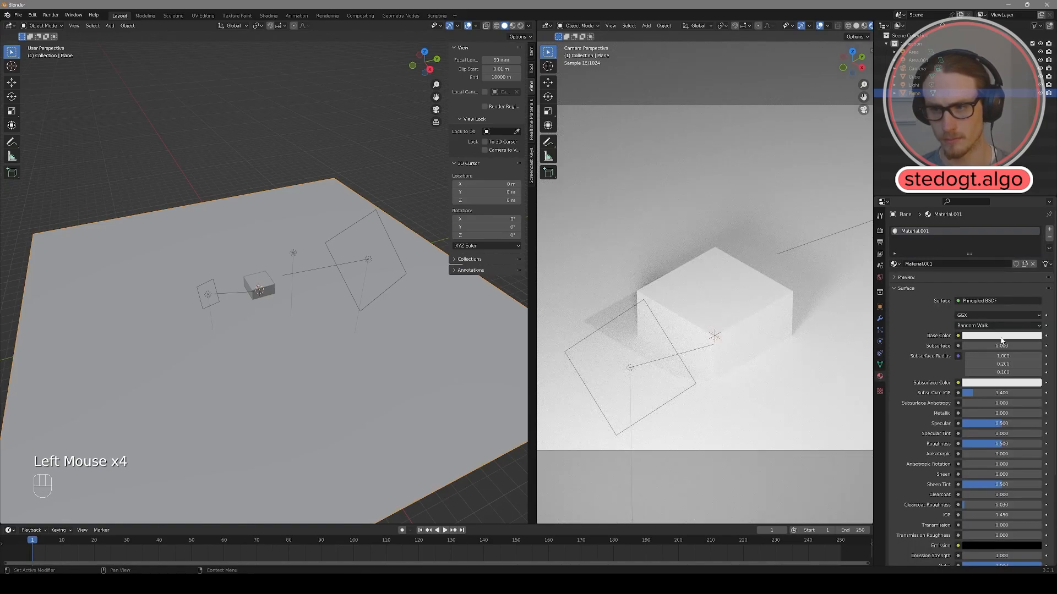
Tint the floor material pale green and link that material to the cube.
{"action": "left_click", "coordinate": [1000, 336]}
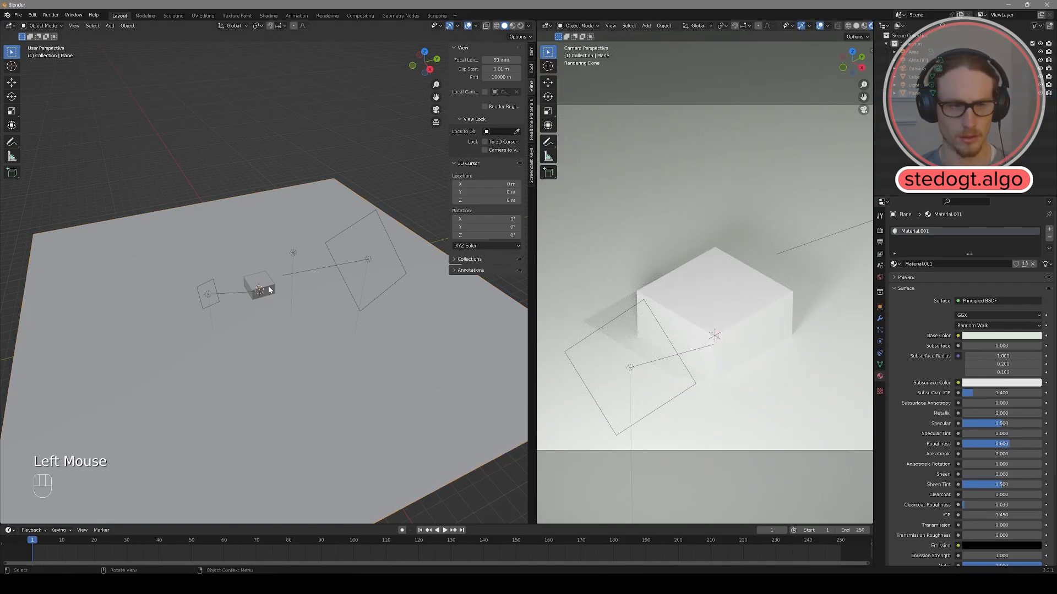
{"action": "left_click", "coordinate": [258, 286]}
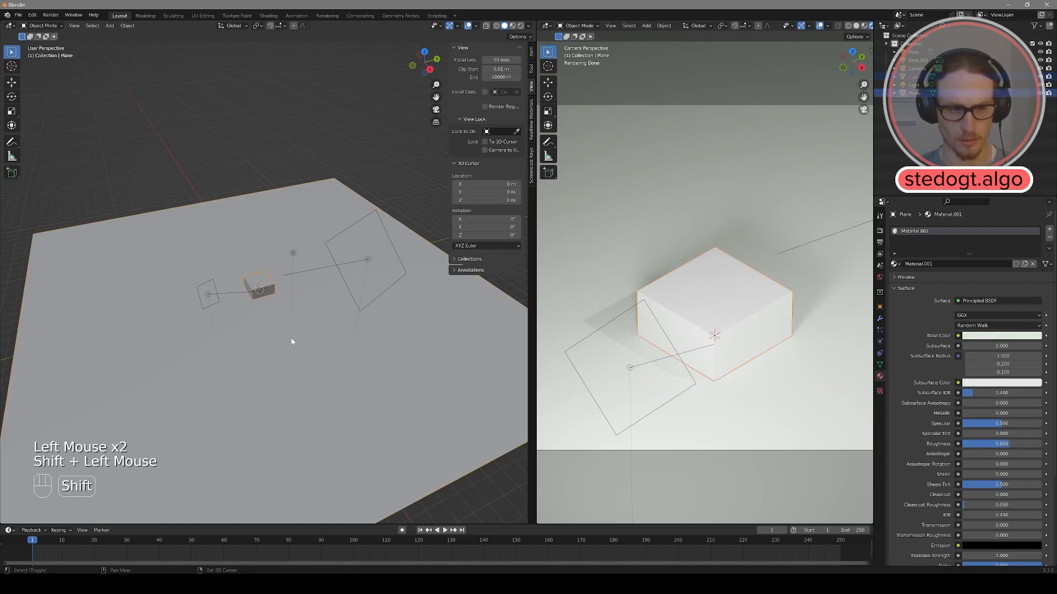
{"action": "key", "text": "ctrl+l"}
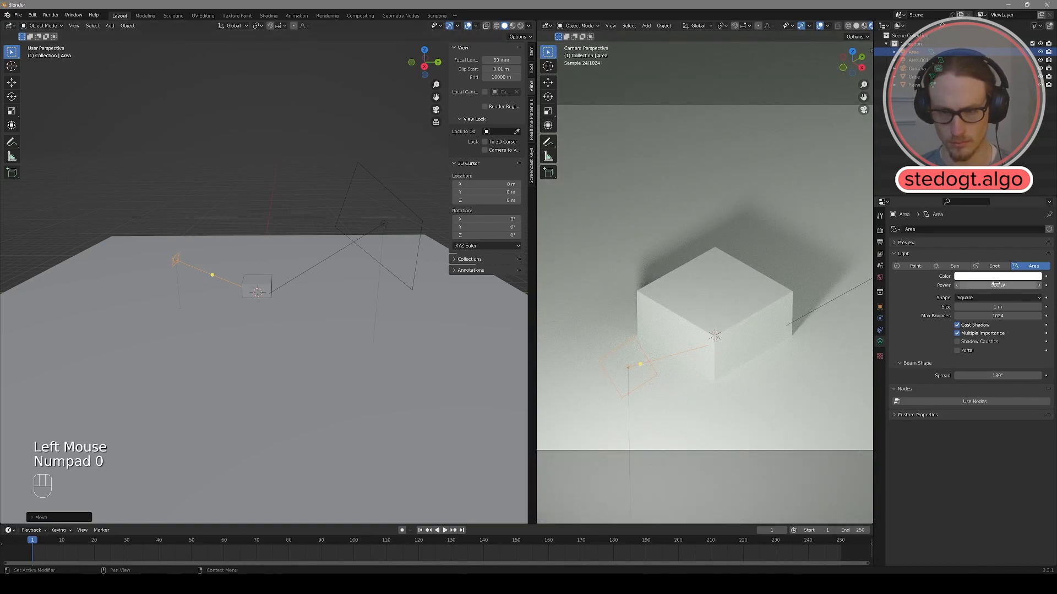
Save the scene as a new .blend file.
{"action": "left_click", "coordinate": [18, 15]}
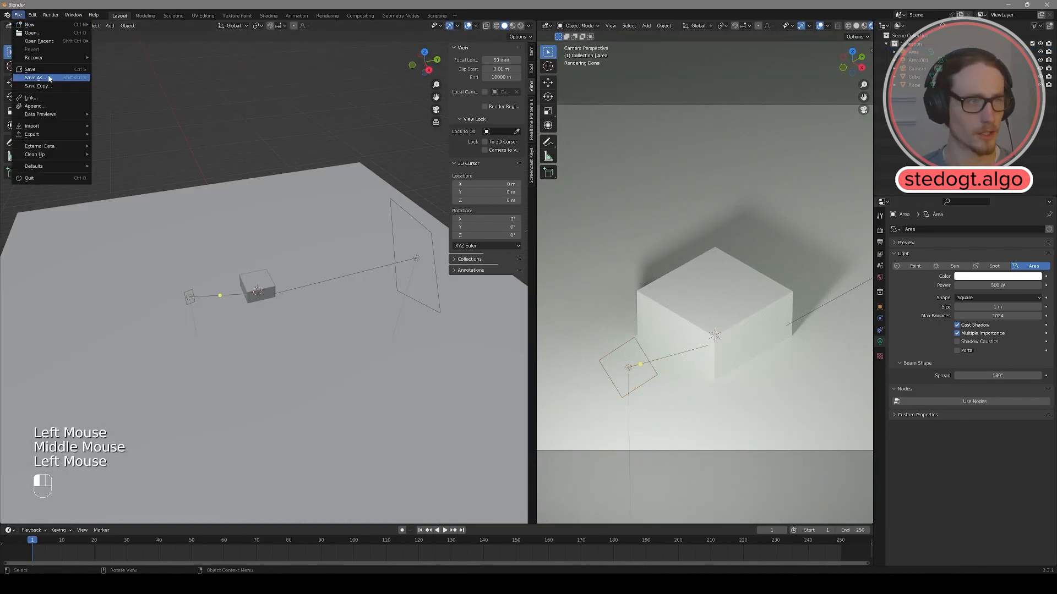
{"action": "left_click", "coordinate": [33, 78]}
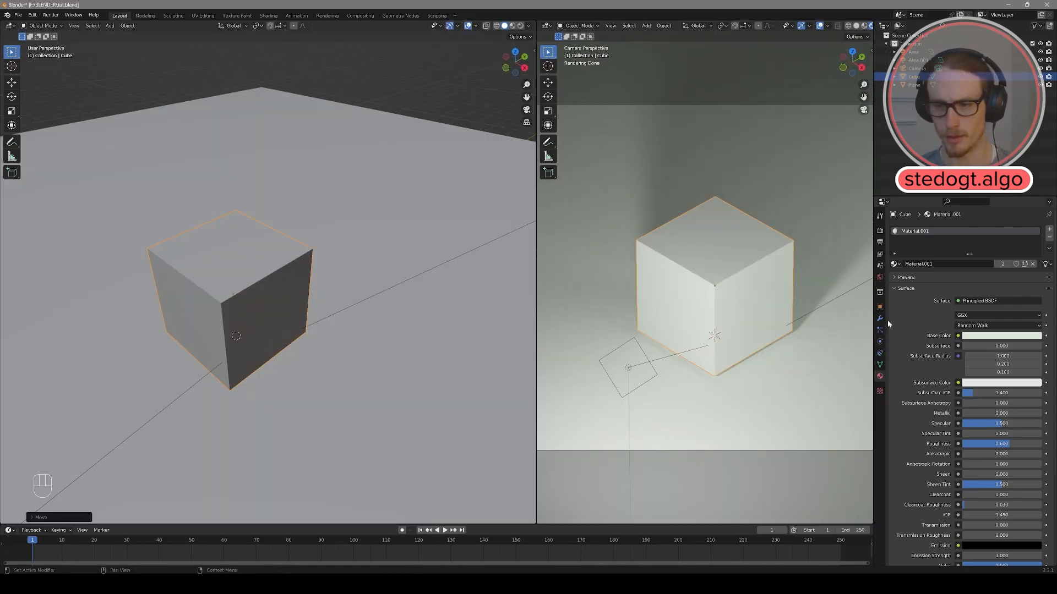
Add a Bevel modifier to the cube with a 0.02 m amount.
{"action": "left_click", "coordinate": [930, 229]}
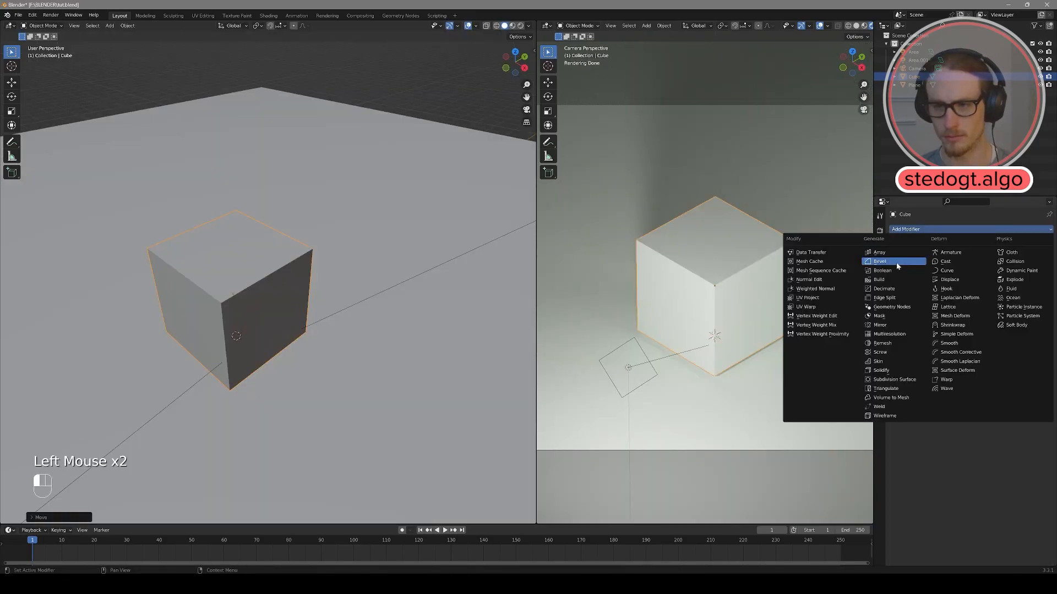
{"action": "left_click", "coordinate": [880, 261]}
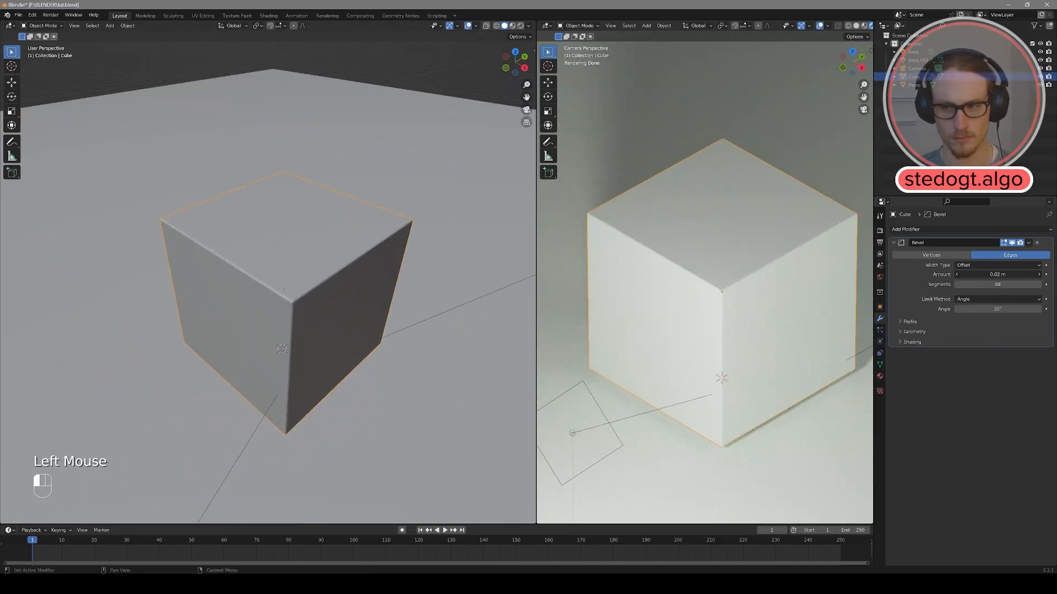
{"action": "scroll", "scroll_direction": "down", "scroll_amount": 3}
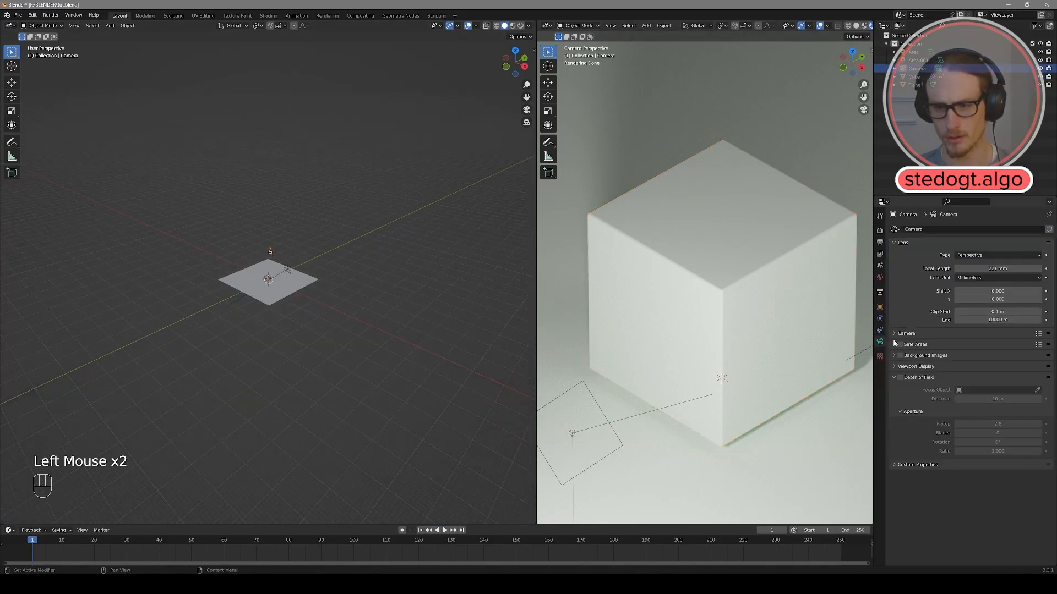
Enable the camera's depth of field focused on the cube, then select the cube.
{"action": "left_click", "coordinate": [900, 377]}
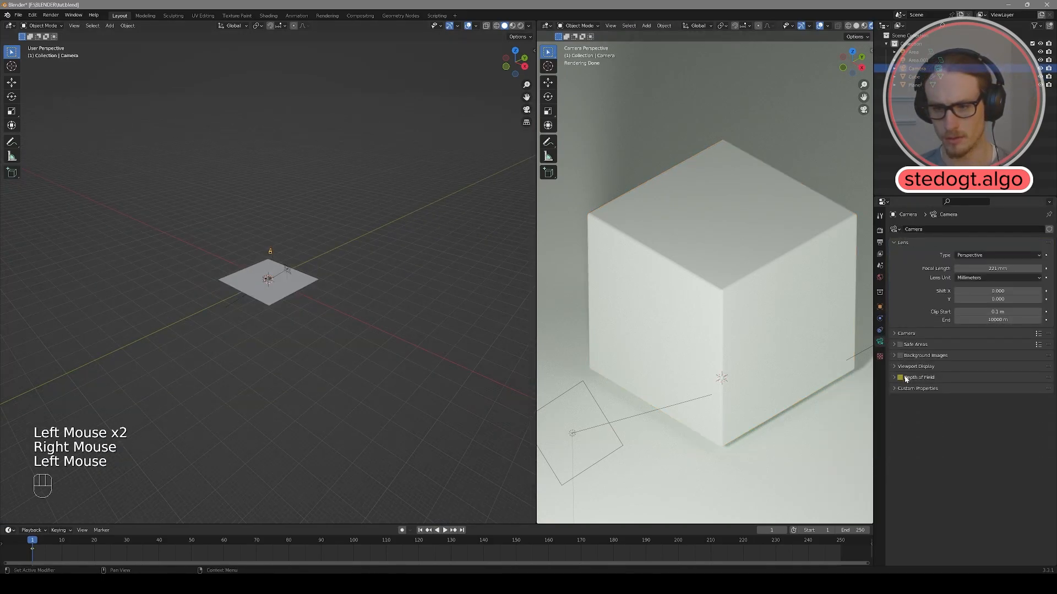
{"action": "left_click", "coordinate": [899, 377]}
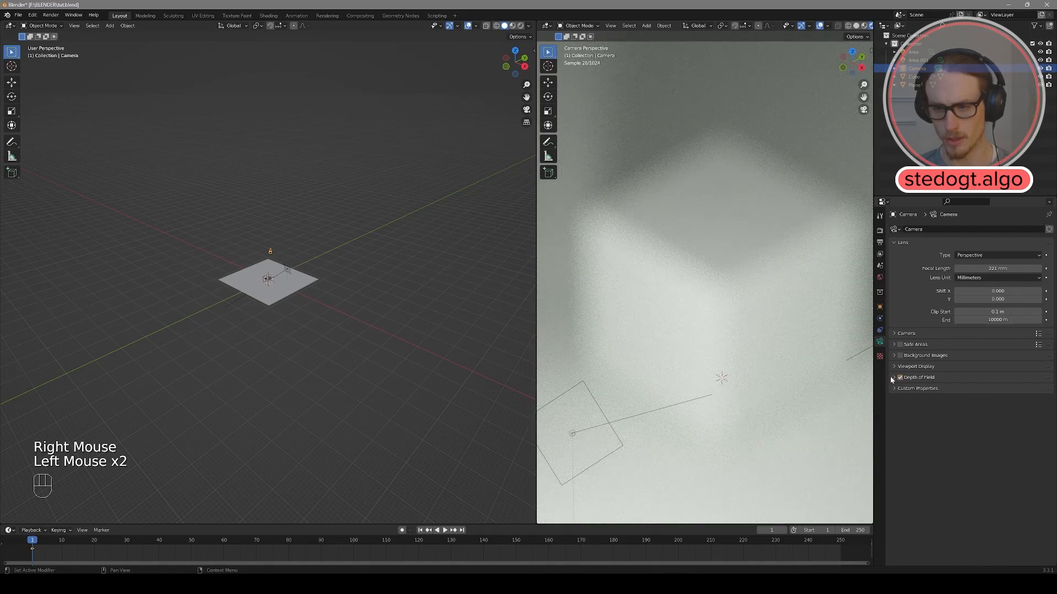
{"action": "left_click", "coordinate": [899, 378]}
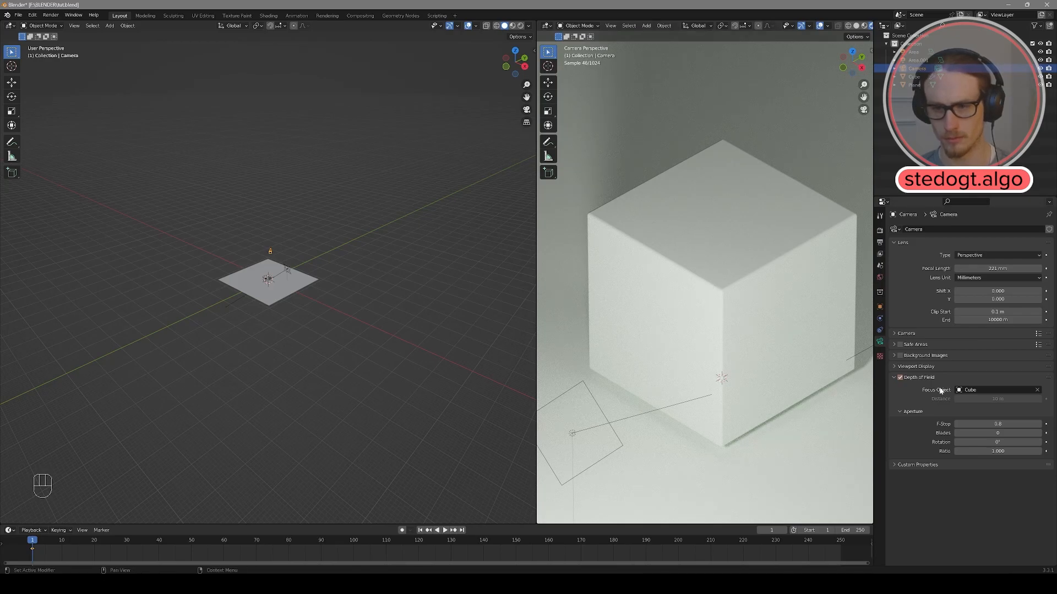
{"action": "left_click", "coordinate": [998, 423]}
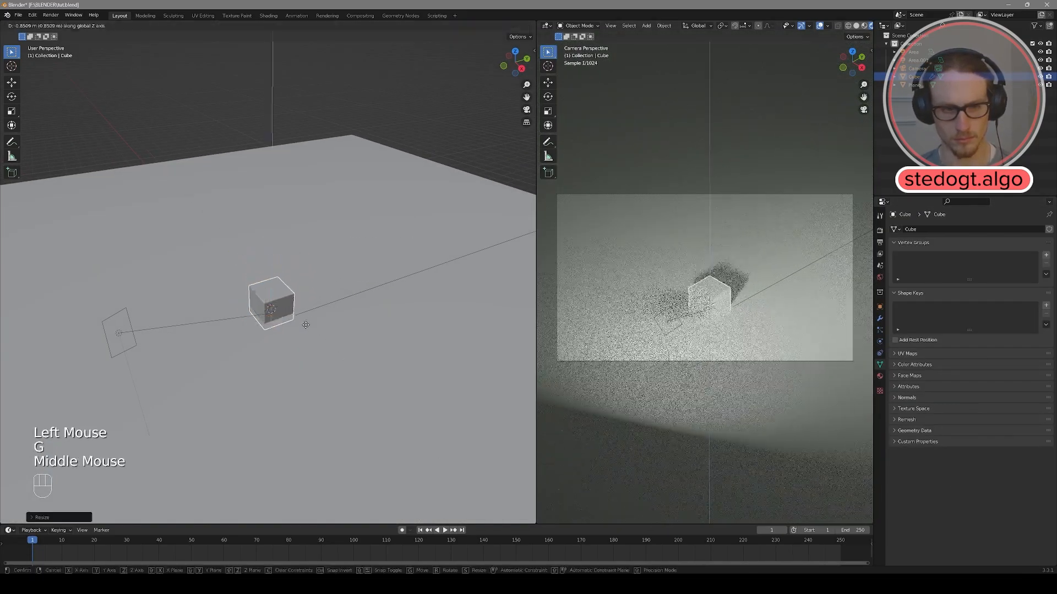
Duplicate the small cube repeatedly, snapping copies side by side into a 2×2×2 block.
{"action": "key", "text": "shift+d"}
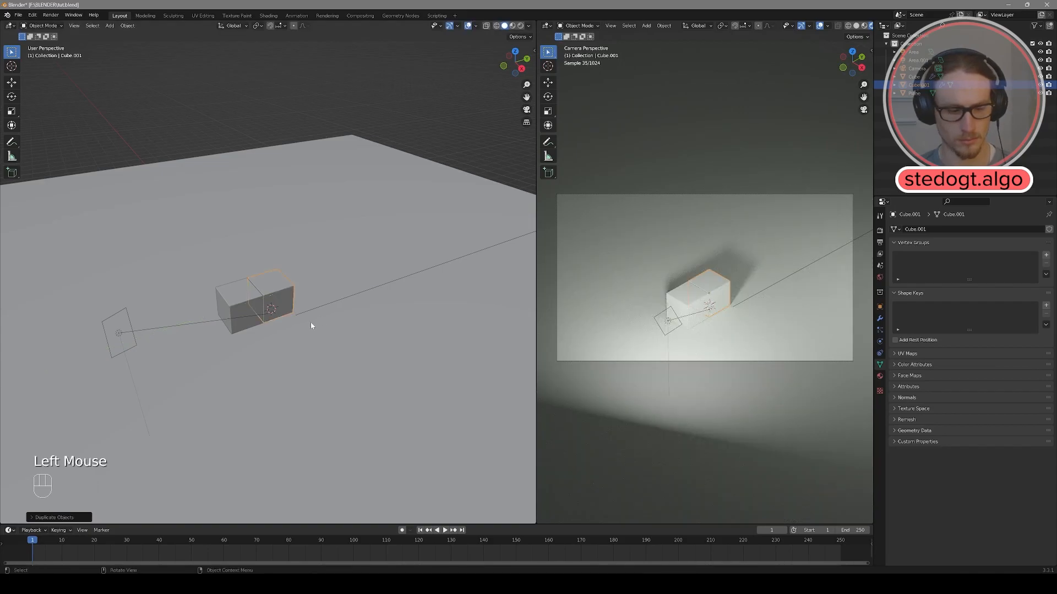
{"action": "key", "text": "shift+r"}
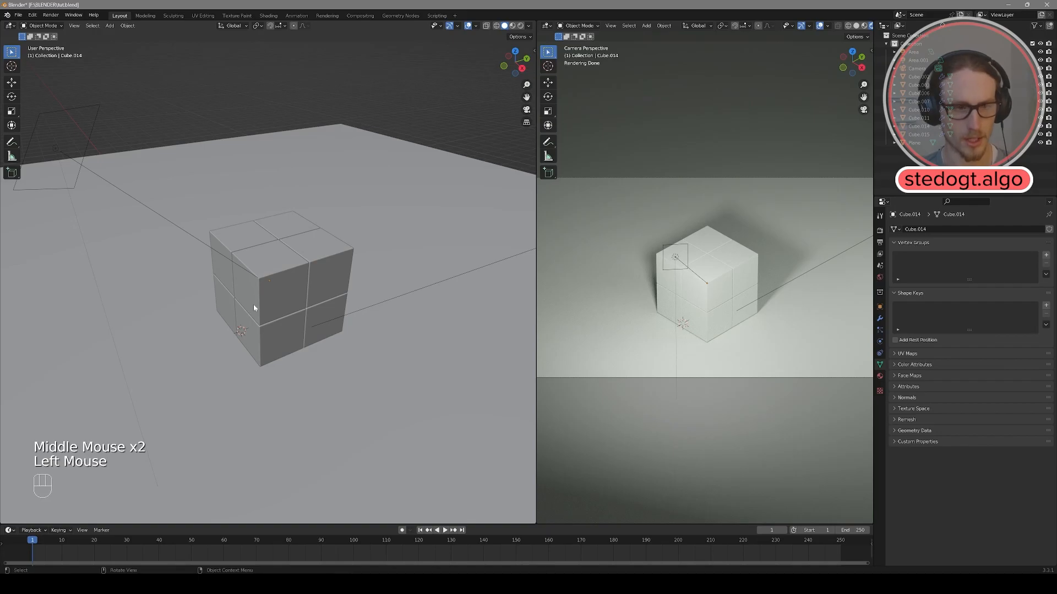
Add a full-size cube above the block and bevel one bottom edge into a multi-segment curve.
{"action": "key", "text": "shift+a"}
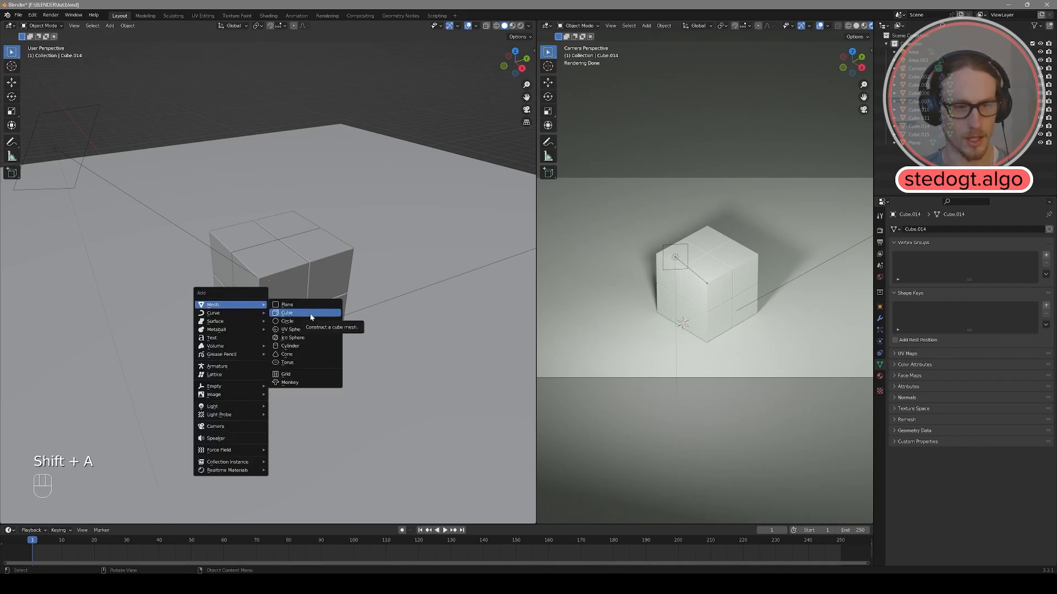
{"action": "left_click", "coordinate": [287, 312]}
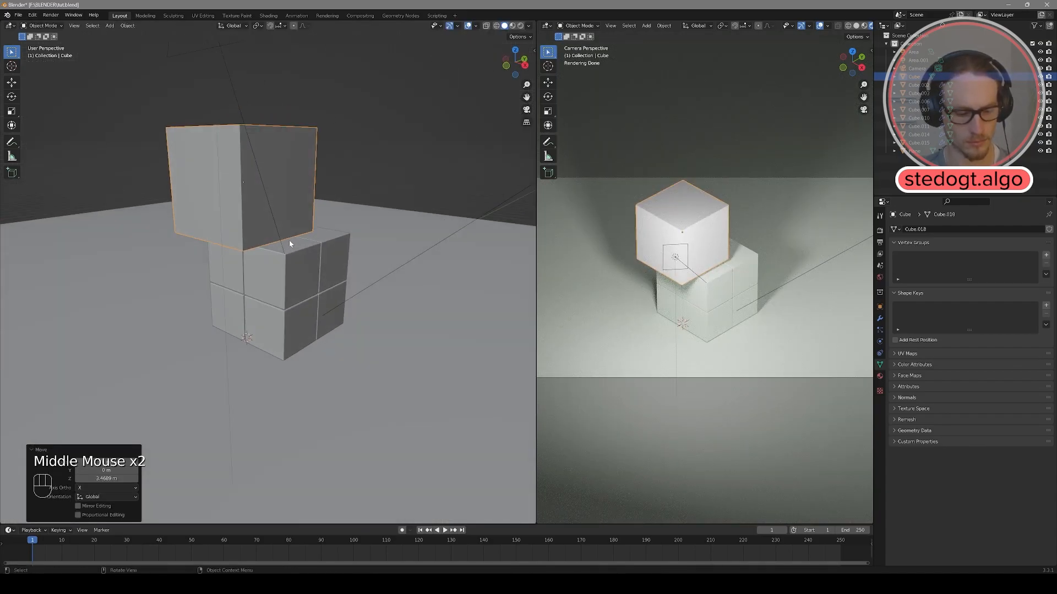
{"action": "key", "text": "Tab"}
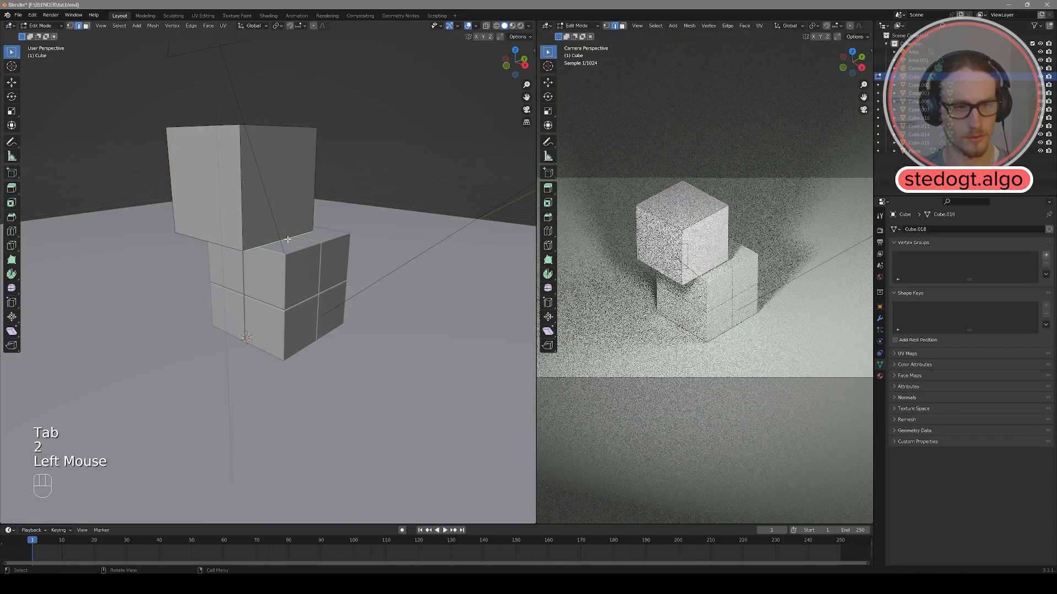
{"action": "key", "text": "ctrl+b"}
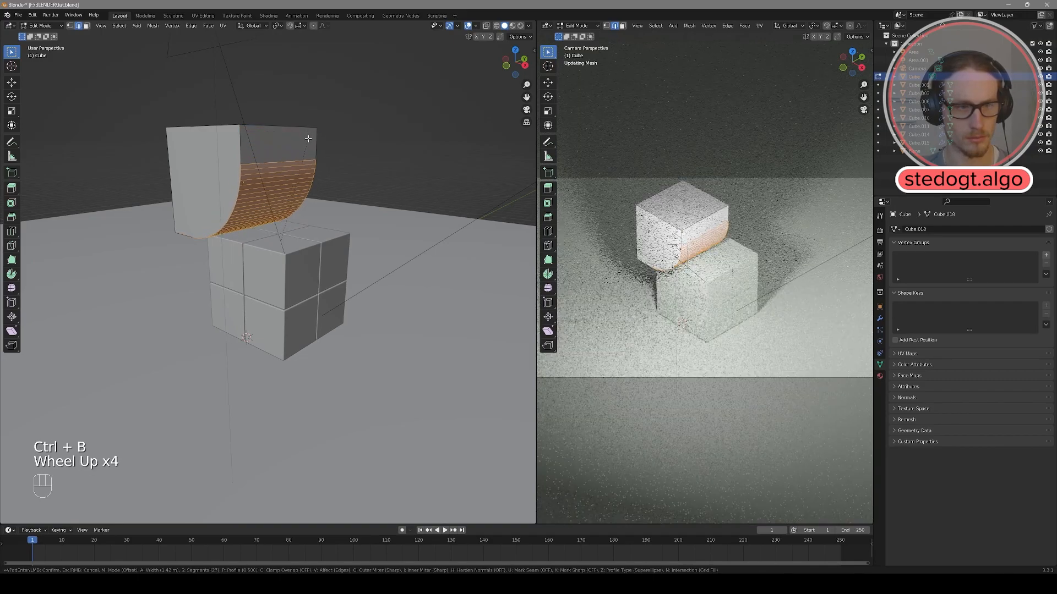
{"action": "scroll", "scroll_direction": "down", "scroll_amount": 3}
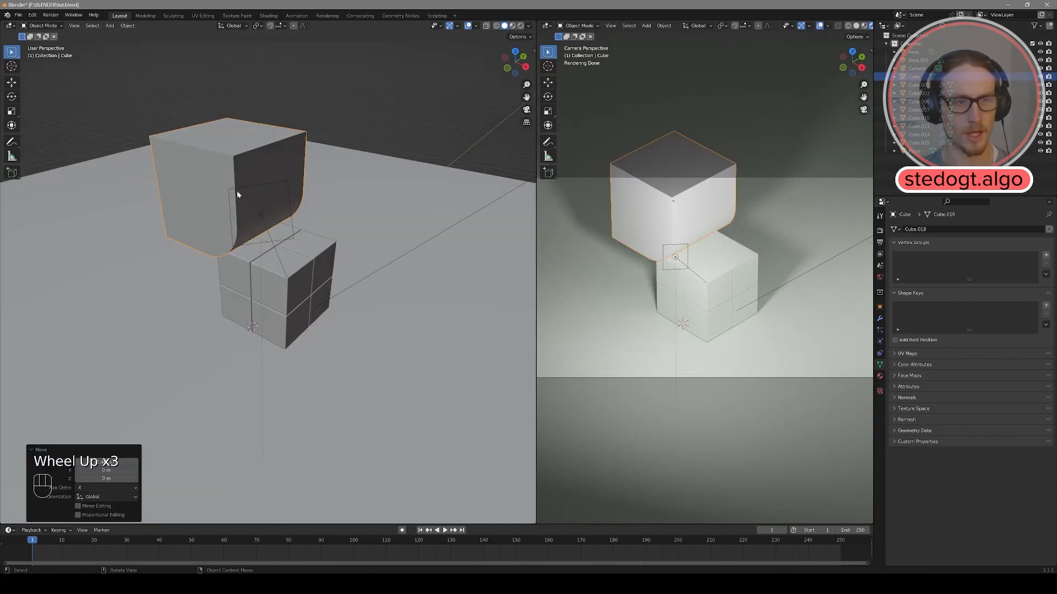
Give a block cube an Exact Boolean Difference modifier cutting with the rounded cube, named Boolean.
{"action": "key", "text": "g"}
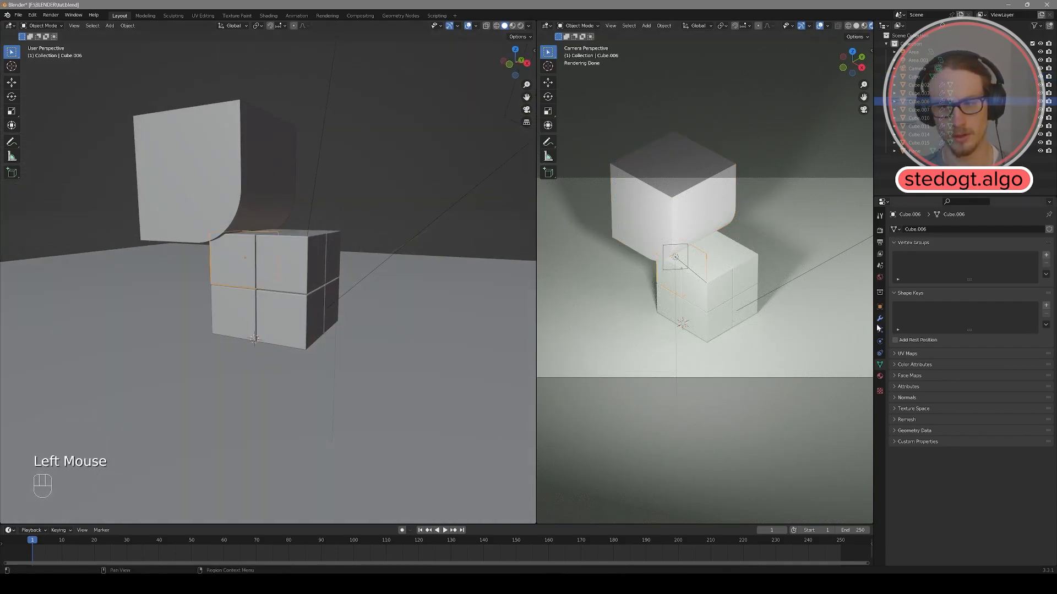
{"action": "left_click", "coordinate": [923, 229]}
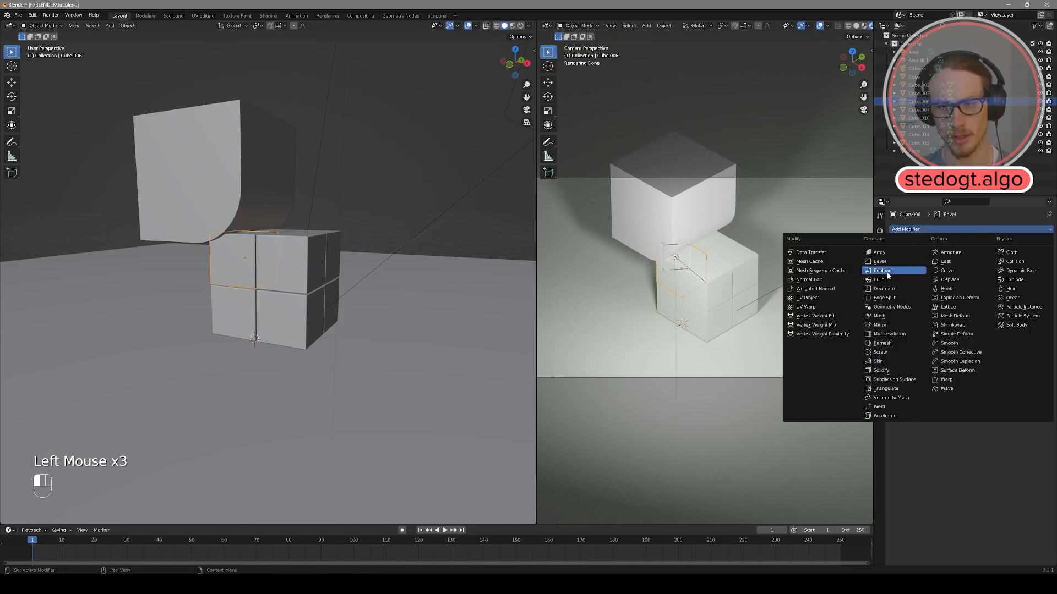
{"action": "left_click", "coordinate": [882, 270]}
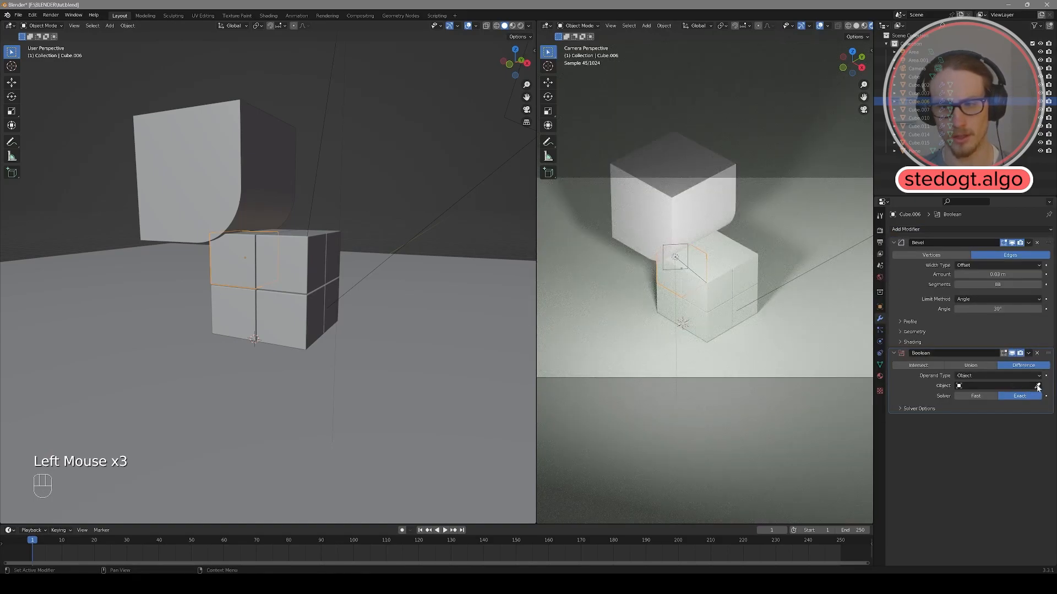
{"action": "left_click", "coordinate": [1038, 386]}
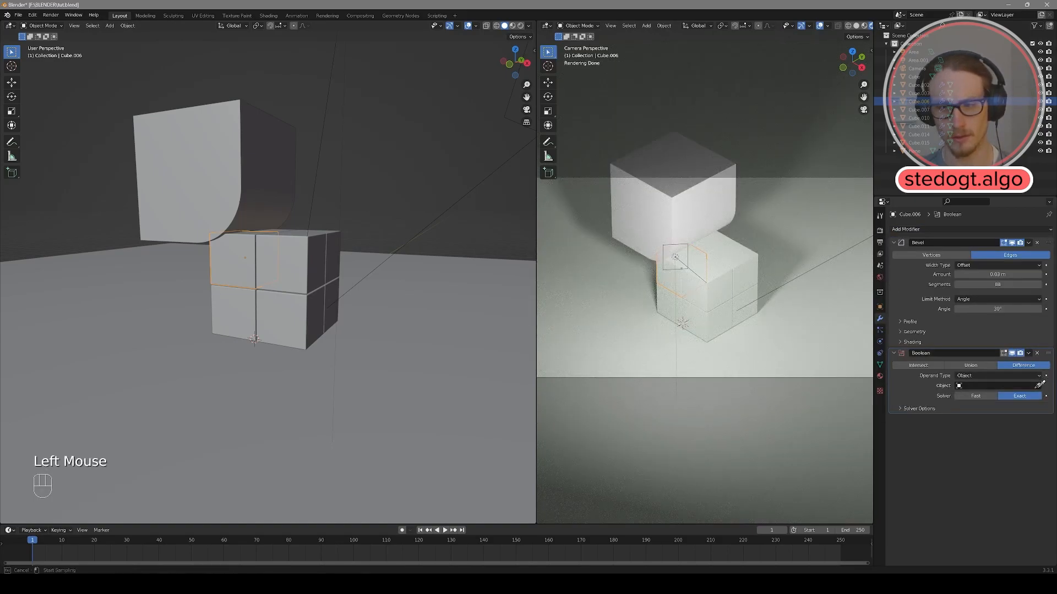
{"action": "left_click", "coordinate": [997, 386]}
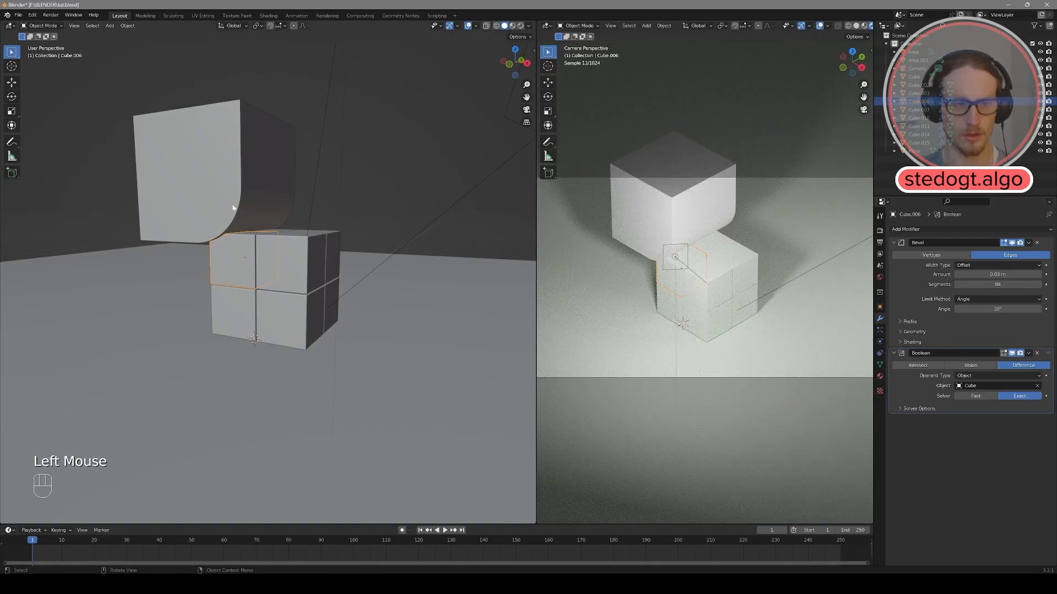
{"action": "scroll", "scroll_direction": "up", "scroll_amount": 3}
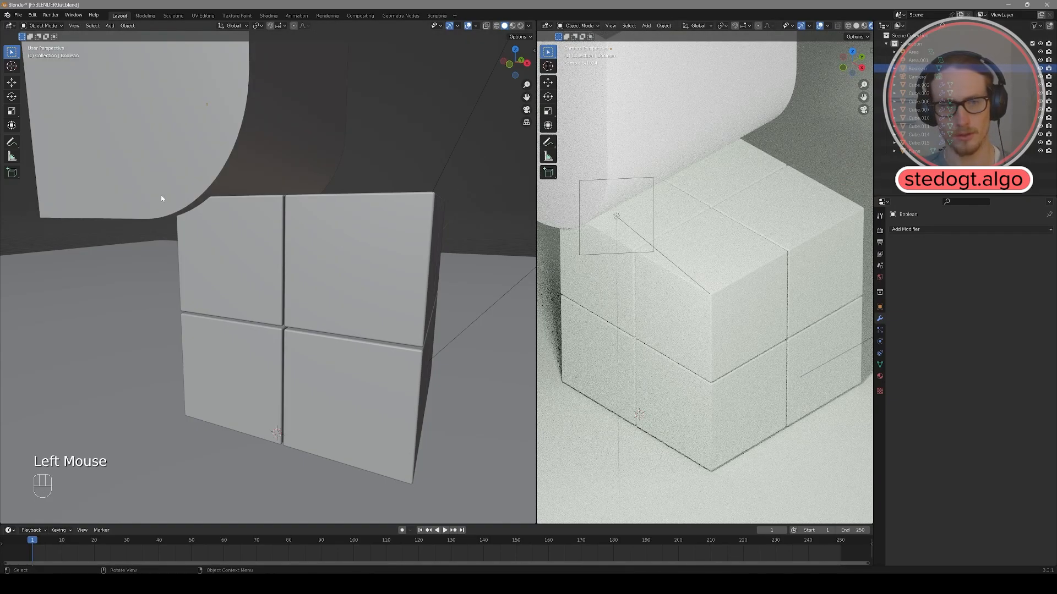
Keyframe the cutter raised at frame 50 and lowered into the block at frame 0.
{"action": "left_click_drag", "start_coordinate": [276, 229], "coordinate": [252, 239]}
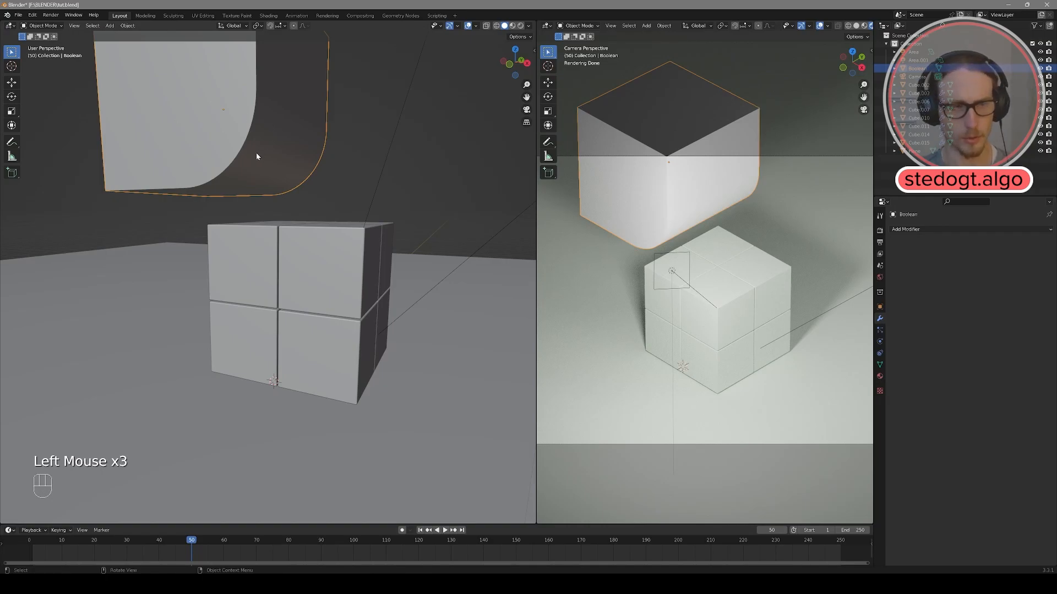
{"action": "key", "text": "i"}
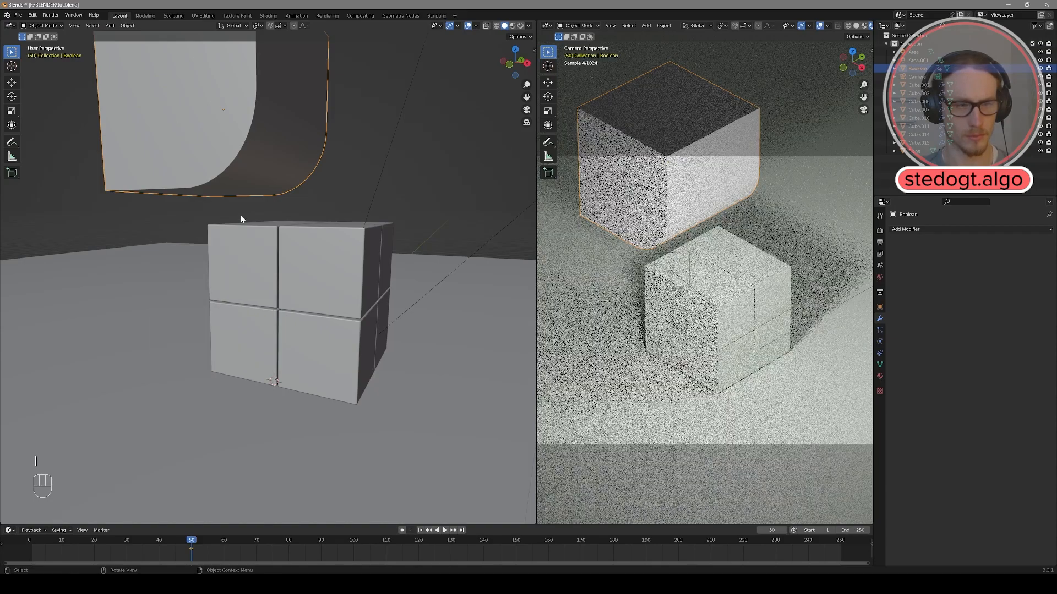
{"action": "left_click", "coordinate": [66, 539]}
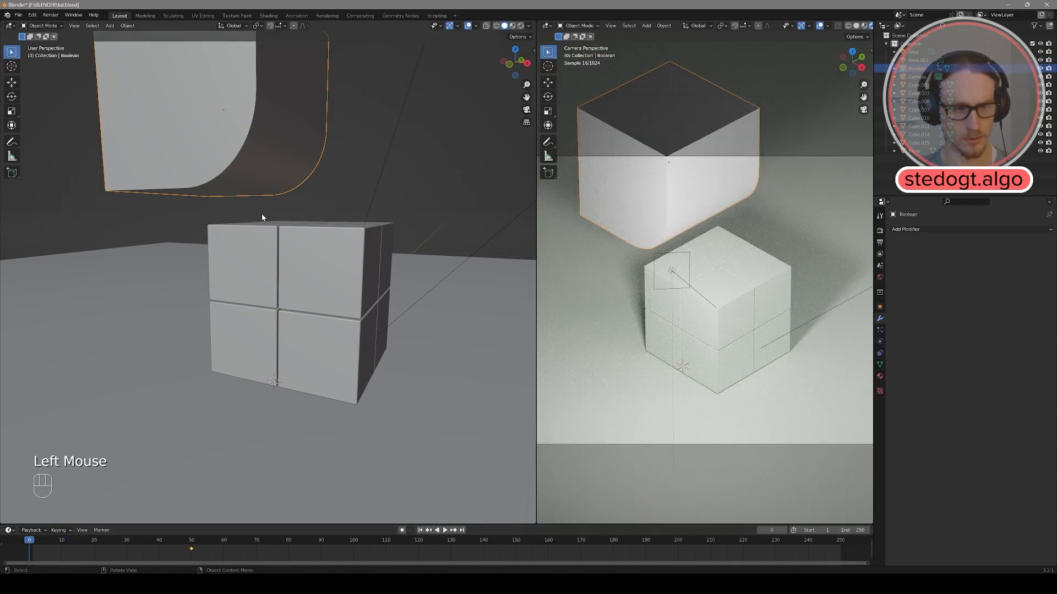
{"action": "key", "text": "g"}
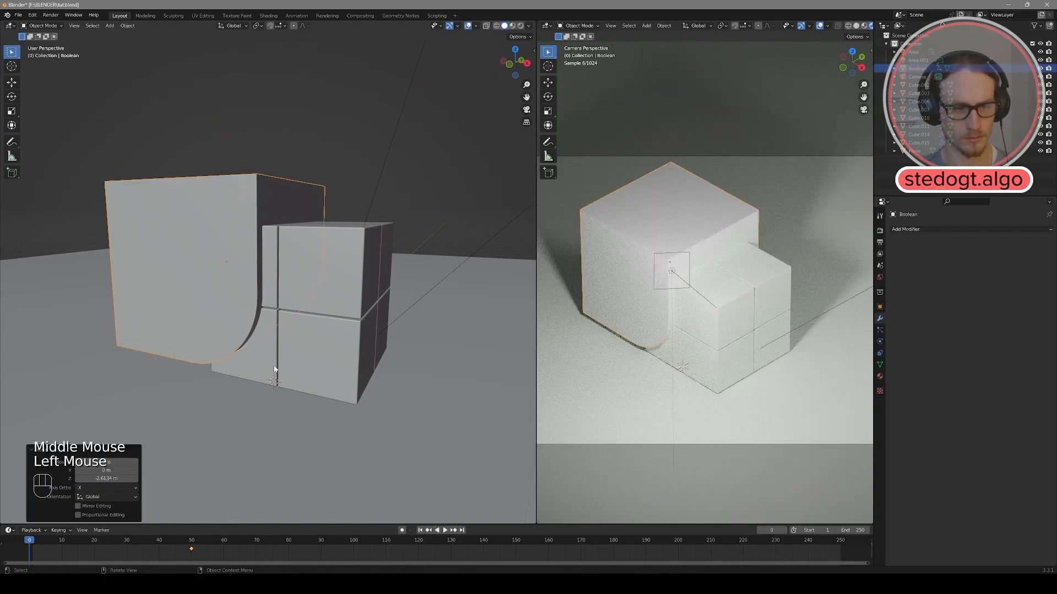
{"action": "key", "text": "i"}
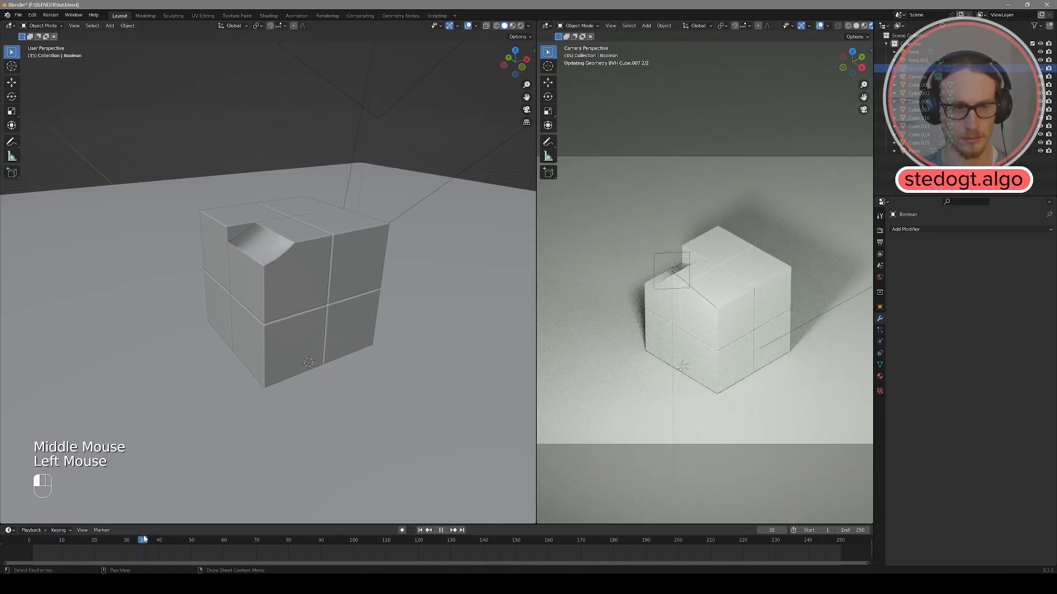
Split a Graph Editor below the camera view and expand the Boolean cutter's channels.
{"action": "left_click", "coordinate": [146, 539]}
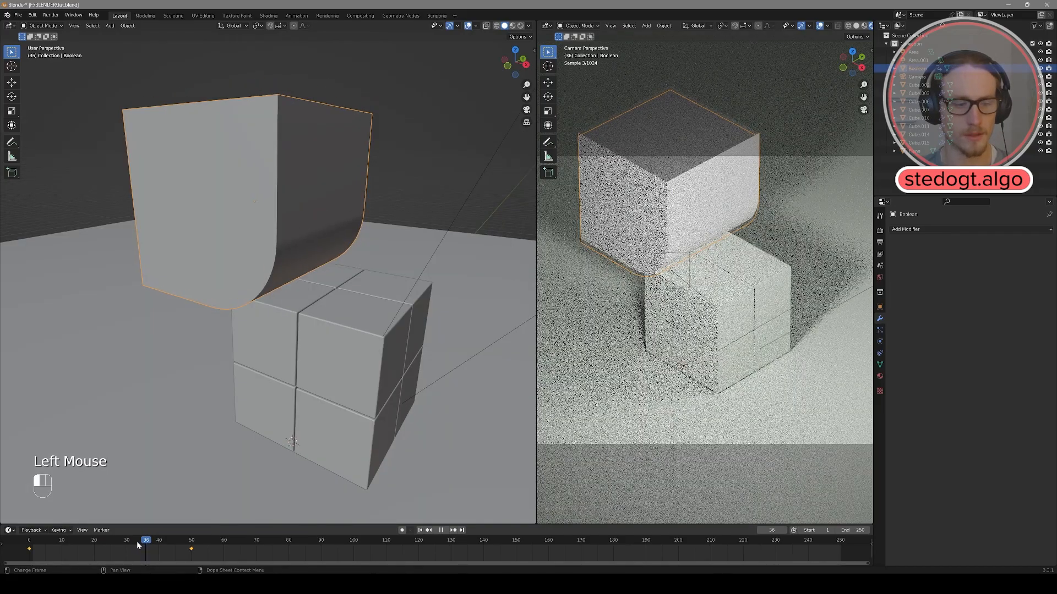
{"action": "left_click", "coordinate": [154, 540]}
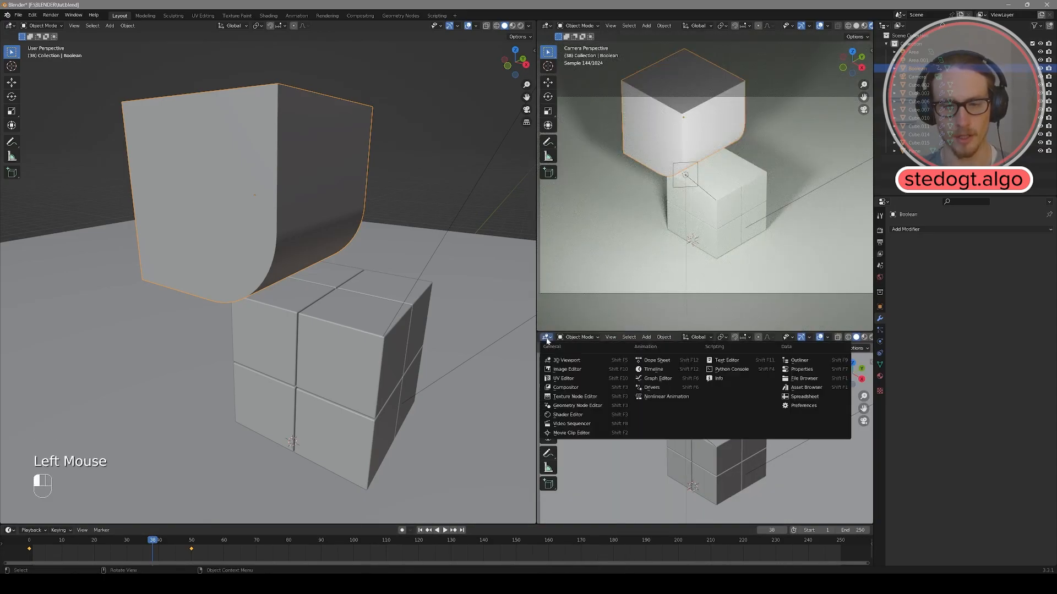
{"action": "left_click", "coordinate": [655, 378]}
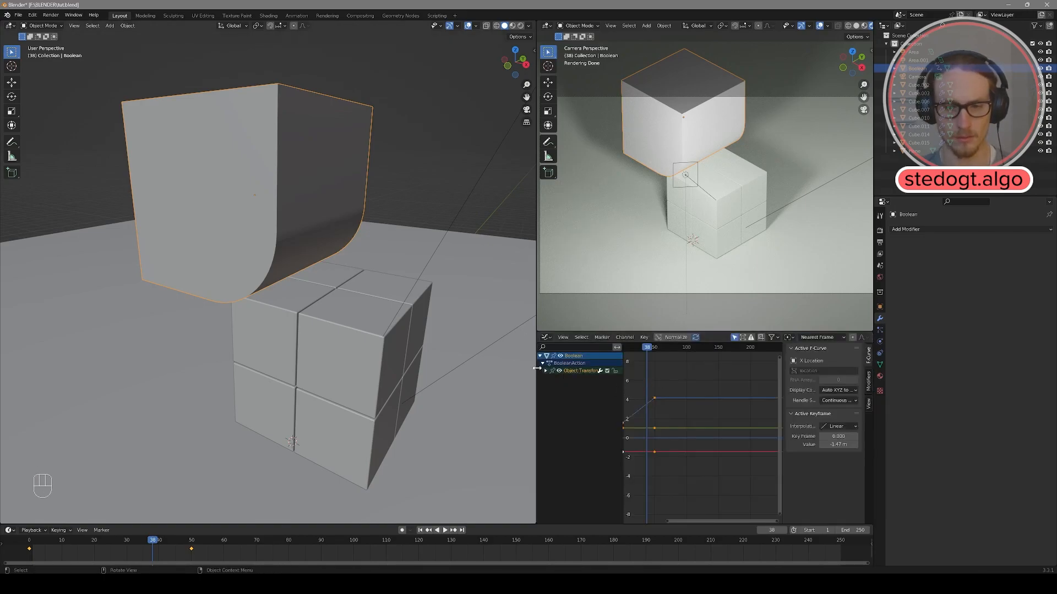
{"action": "left_click", "coordinate": [546, 371]}
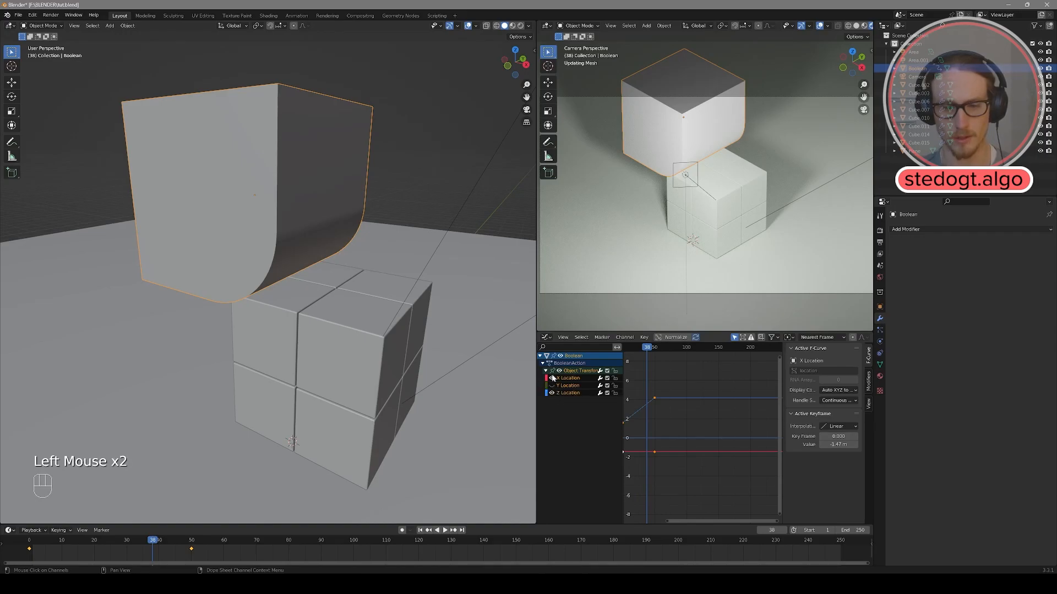
{"action": "scroll", "scroll_direction": "down", "scroll_amount": 3}
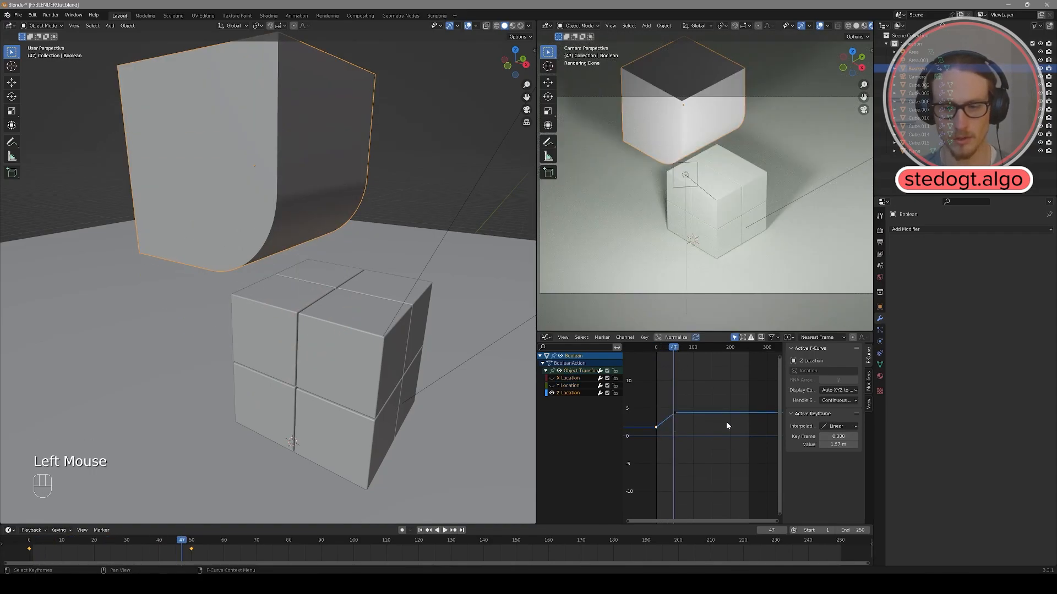
Scale the Z Location keyframe handles for a smoothly eased lift curve.
{"action": "left_click", "coordinate": [838, 426]}
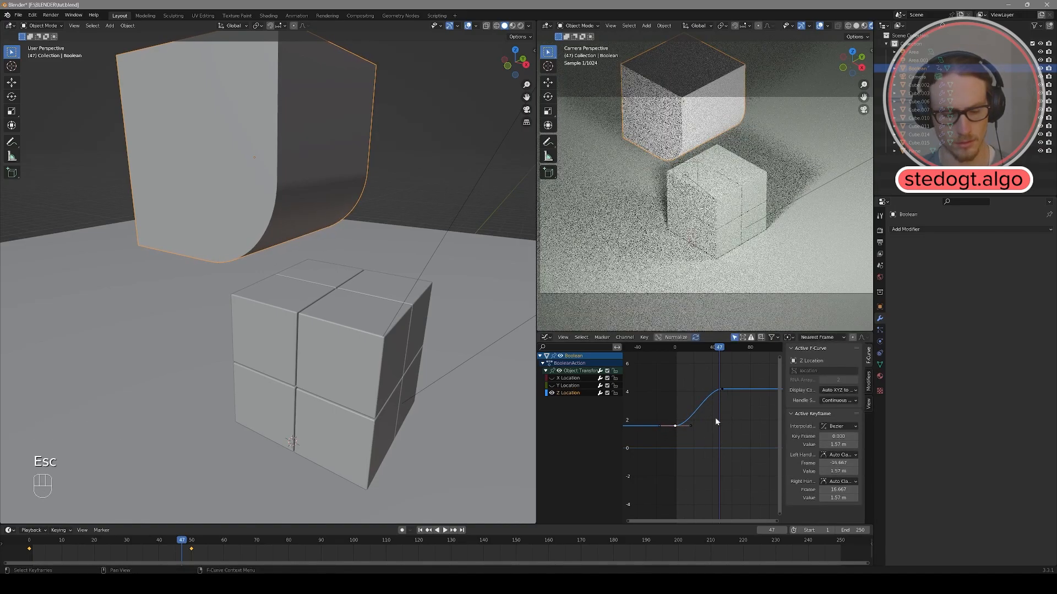
{"action": "key", "text": "s"}
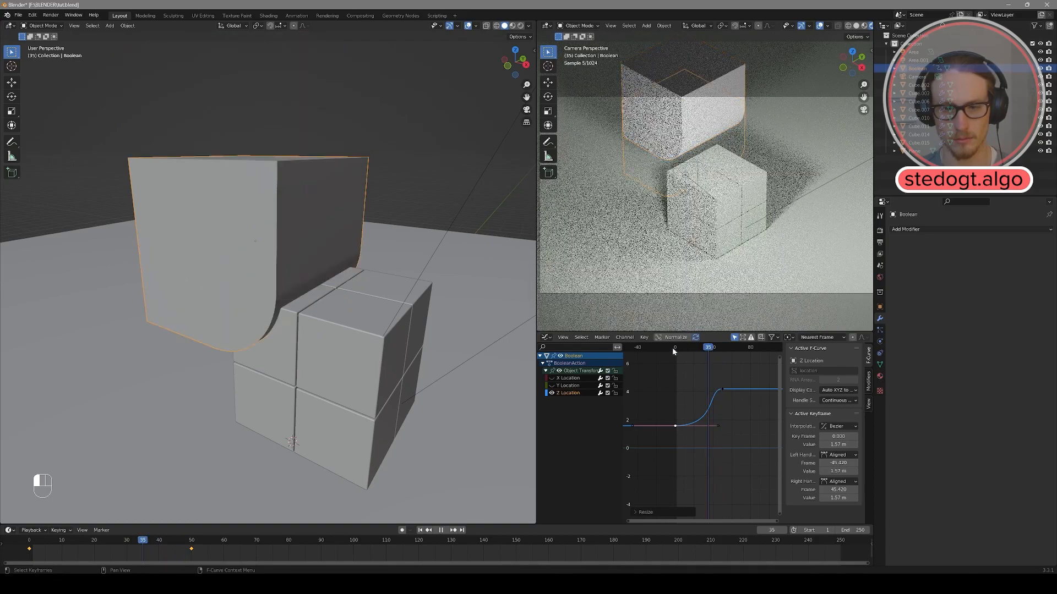
{"action": "left_click", "coordinate": [441, 530]}
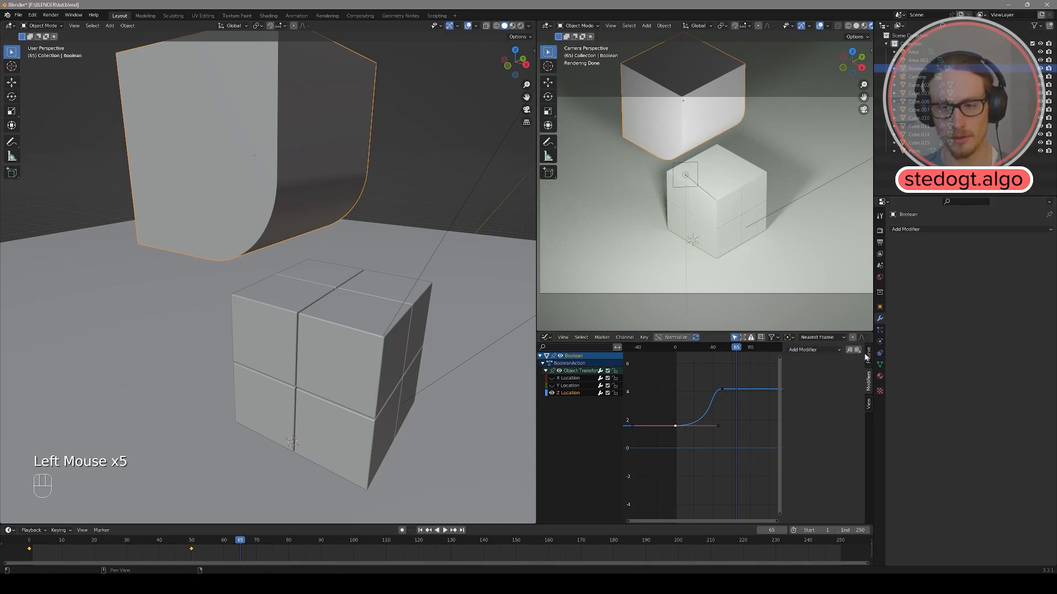
Add a Cycles modifier so the lift loops, preview it, and move the peak keyframe.
{"action": "left_click", "coordinate": [812, 349]}
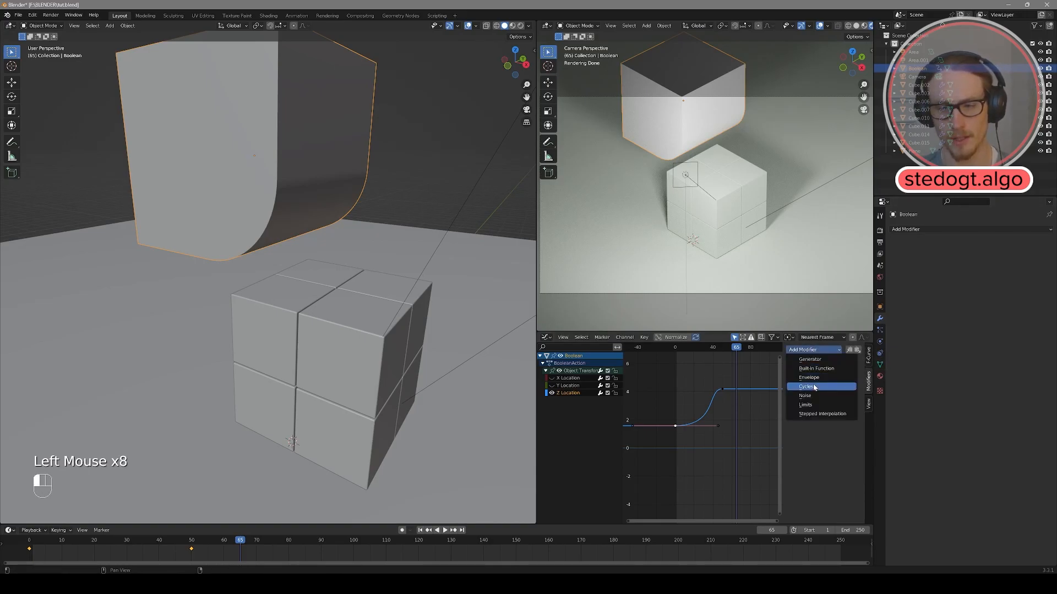
{"action": "left_click", "coordinate": [805, 387]}
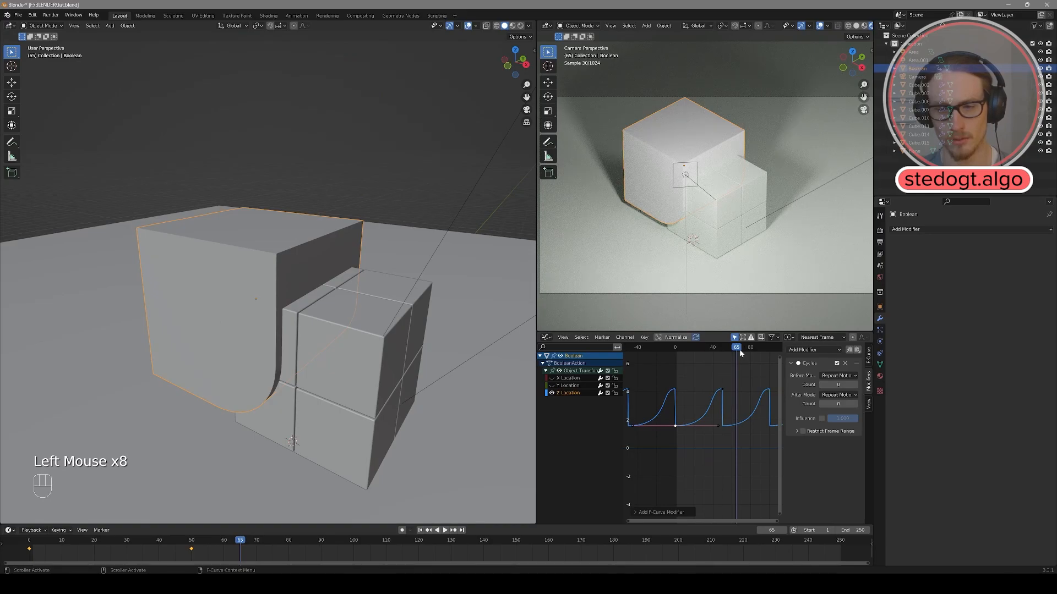
{"action": "key", "text": "space"}
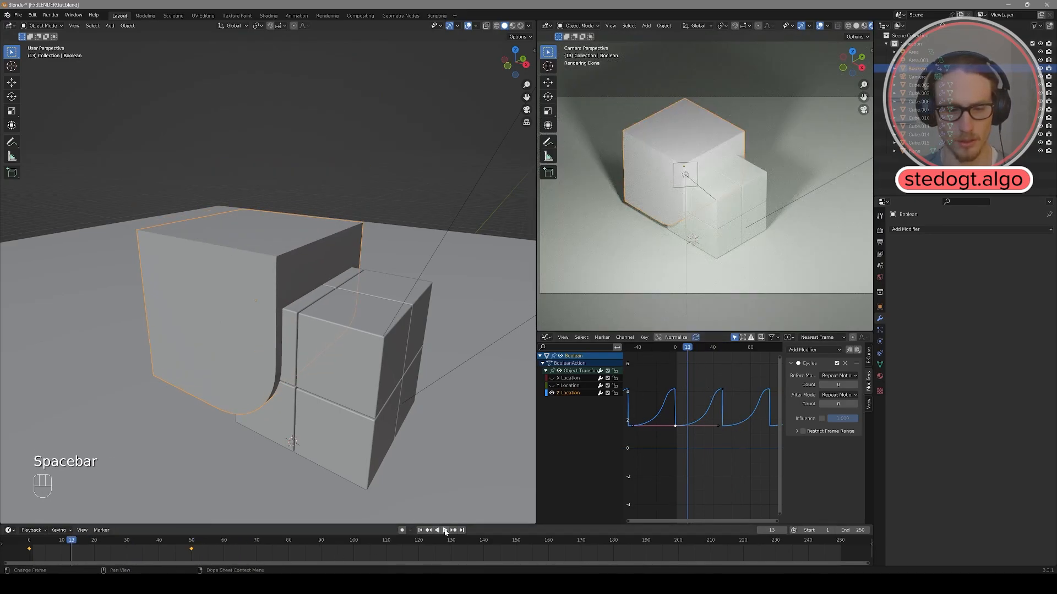
{"action": "left_click", "coordinate": [442, 529]}
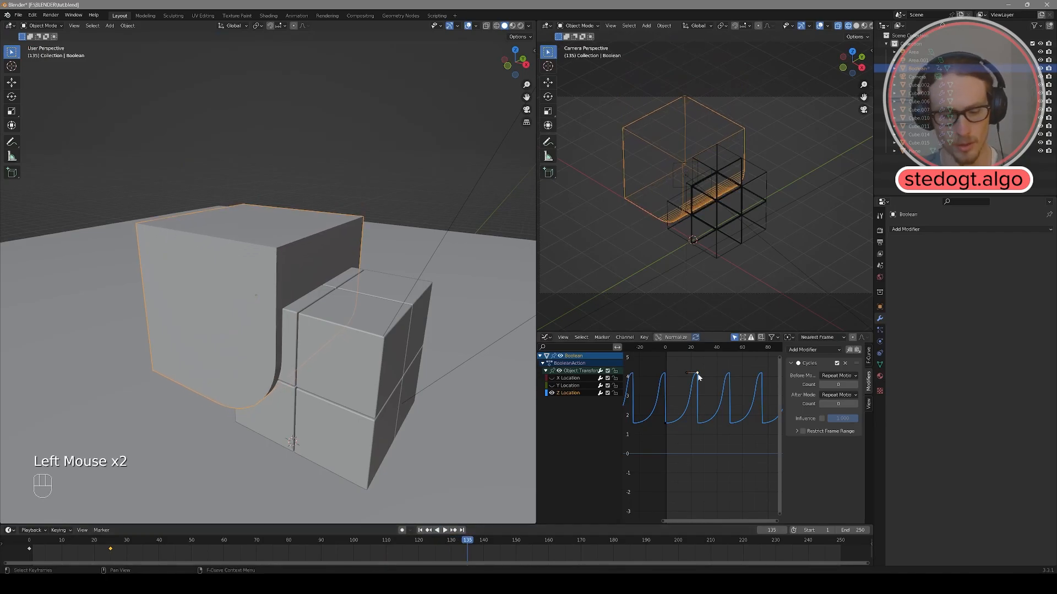
{"action": "key", "text": "g"}
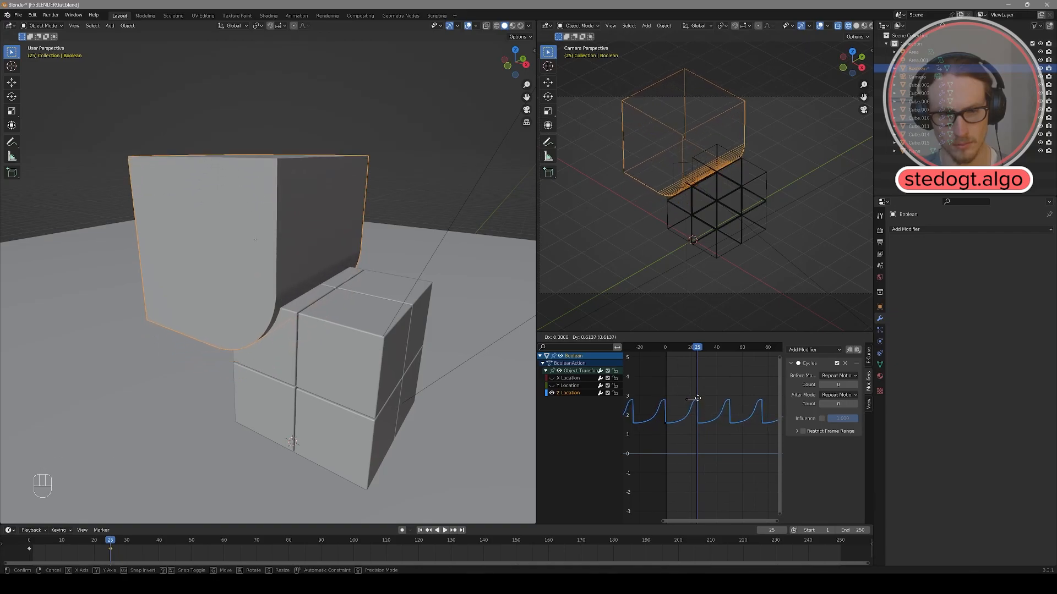
Select the Boolean cutter's keyframes in the Timeline and delete them.
{"action": "scroll", "scroll_direction": "down", "scroll_amount": 3}
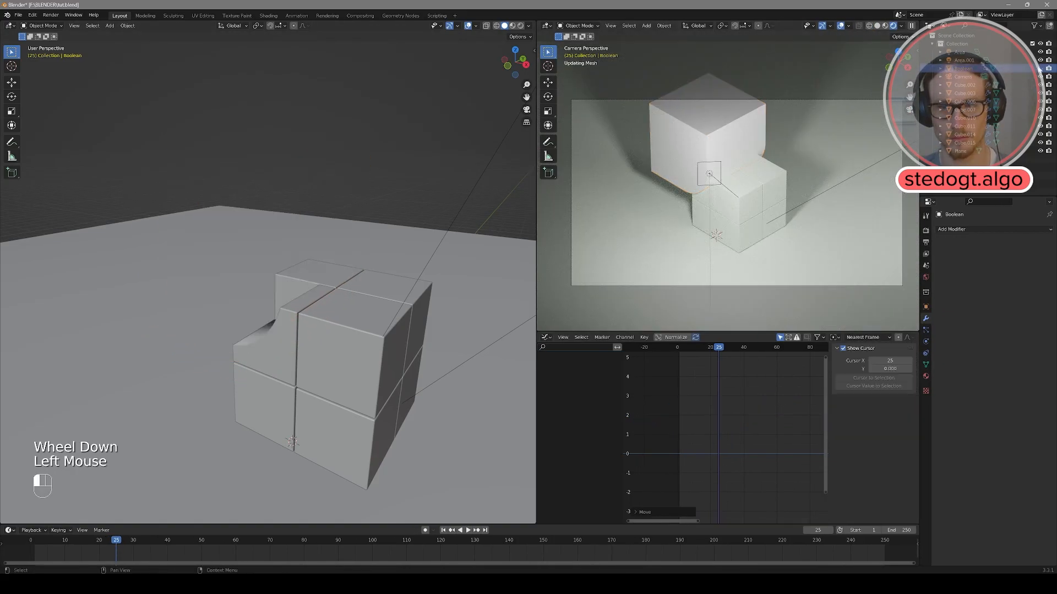
{"action": "left_click", "coordinate": [463, 530]}
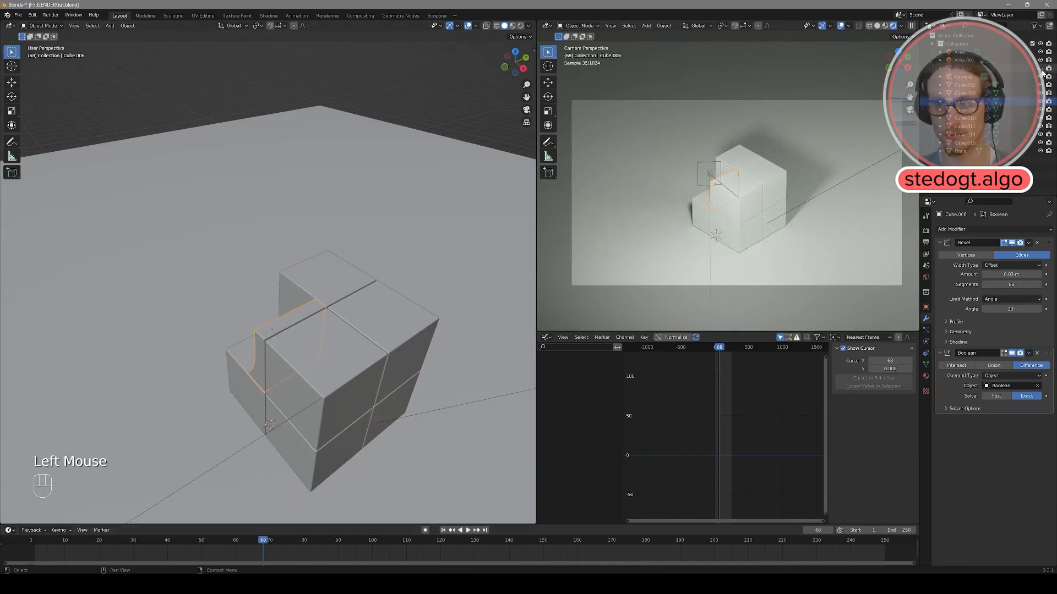
{"action": "left_click", "coordinate": [202, 540]}
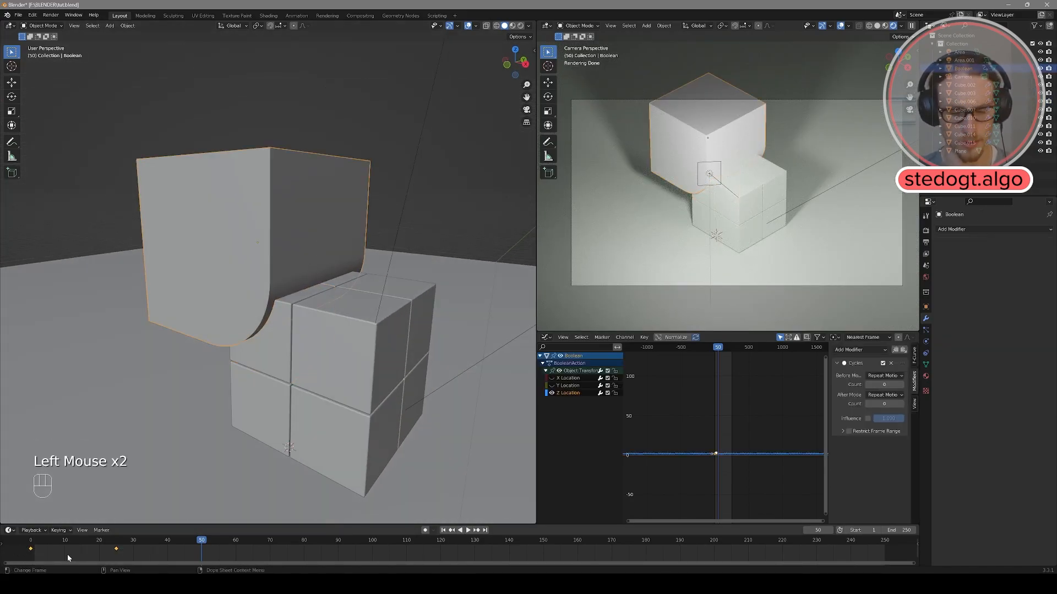
{"action": "key", "text": "Delete"}
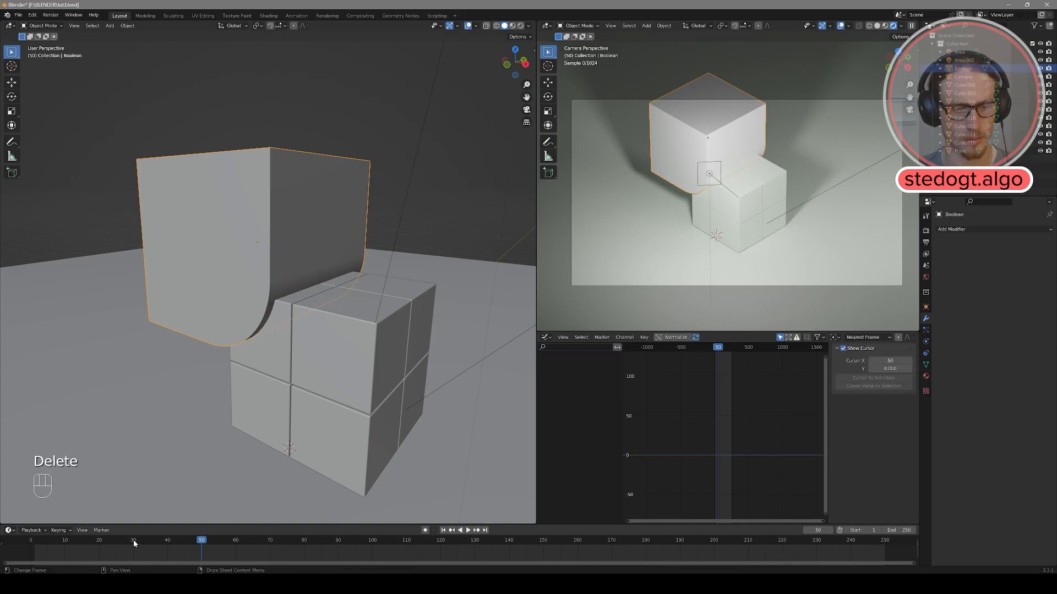
{"action": "left_click", "coordinate": [142, 540]}
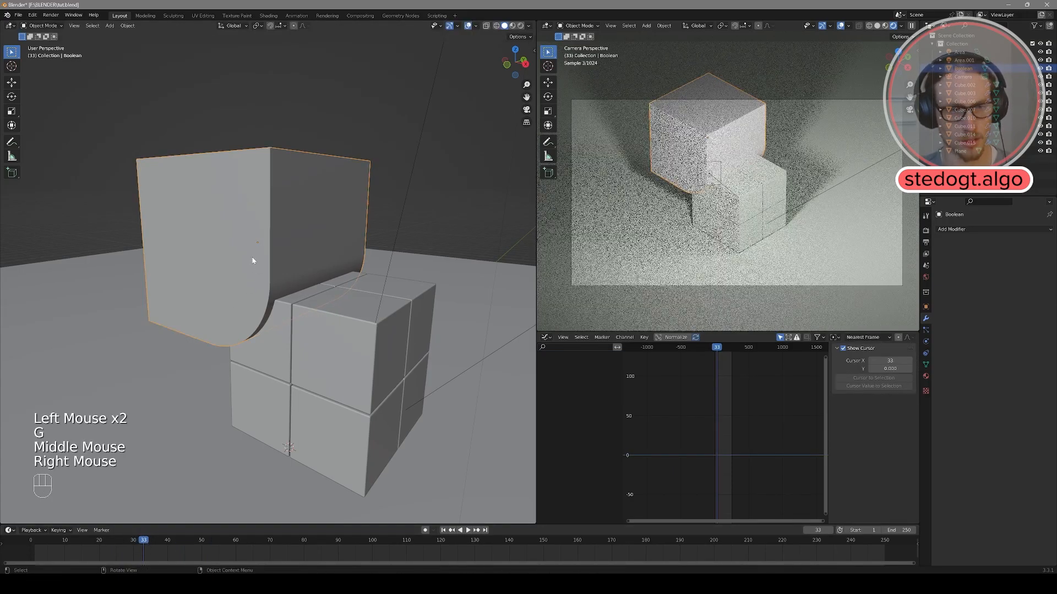
Keyframe Cube.006's location and rotation at frame 1, then raise it at frame 50.
{"action": "key", "text": "g"}
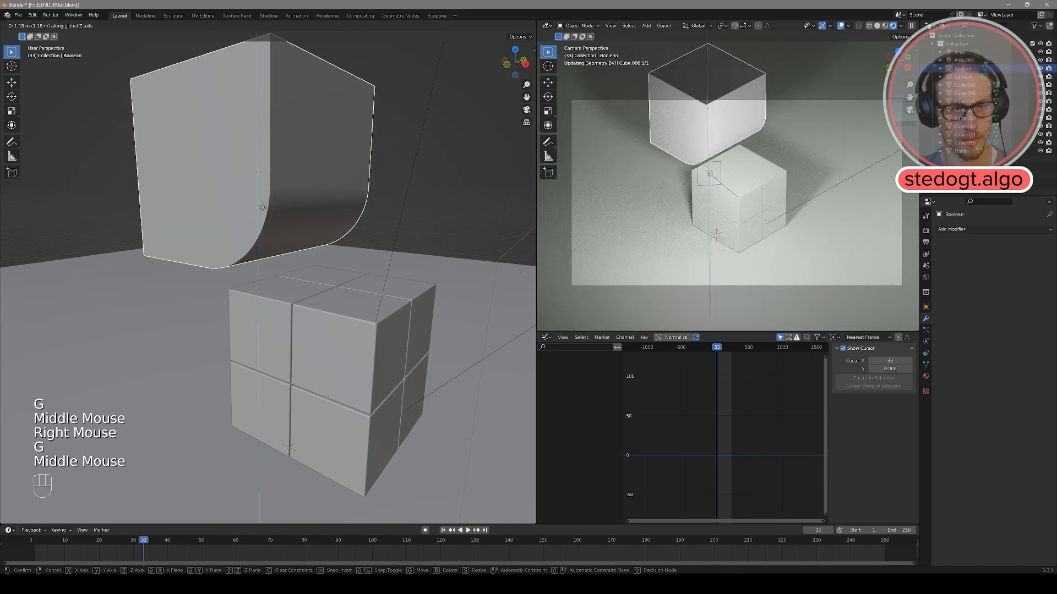
{"action": "double_click", "coordinate": [268, 340]}
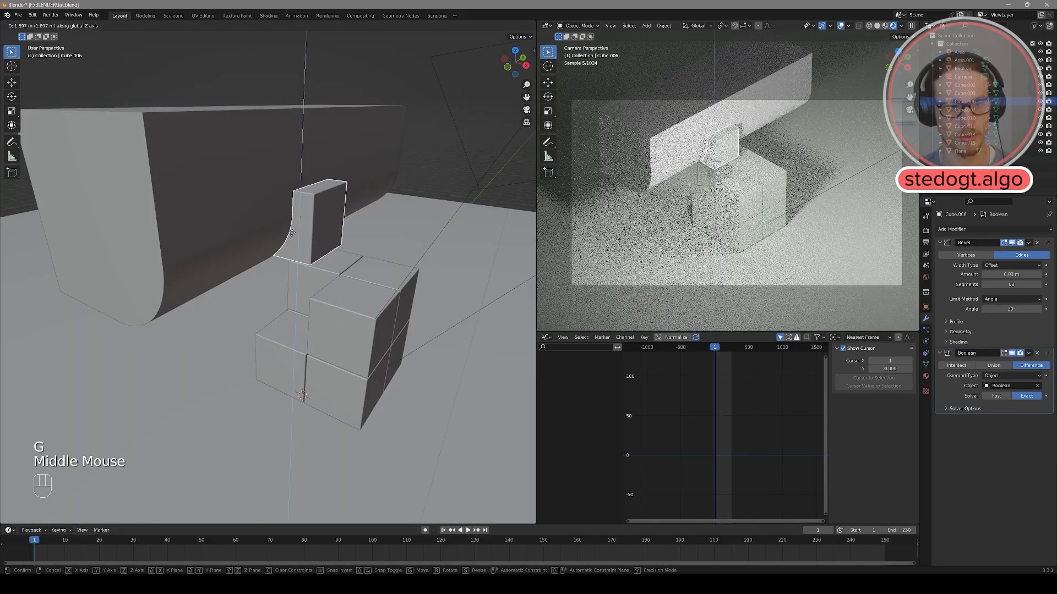
{"action": "key", "text": "Escape"}
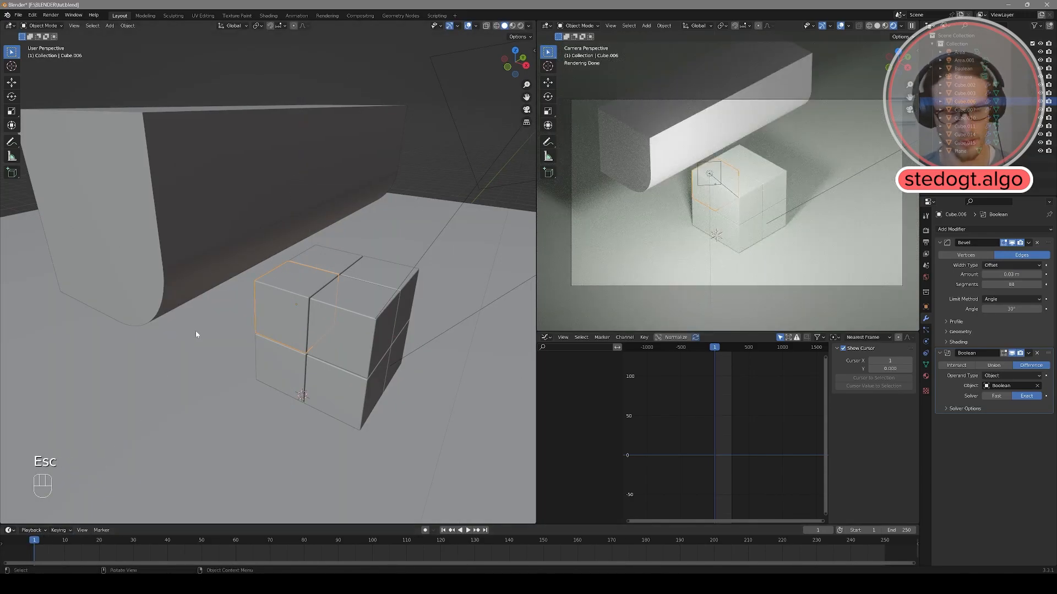
{"action": "key", "text": "i"}
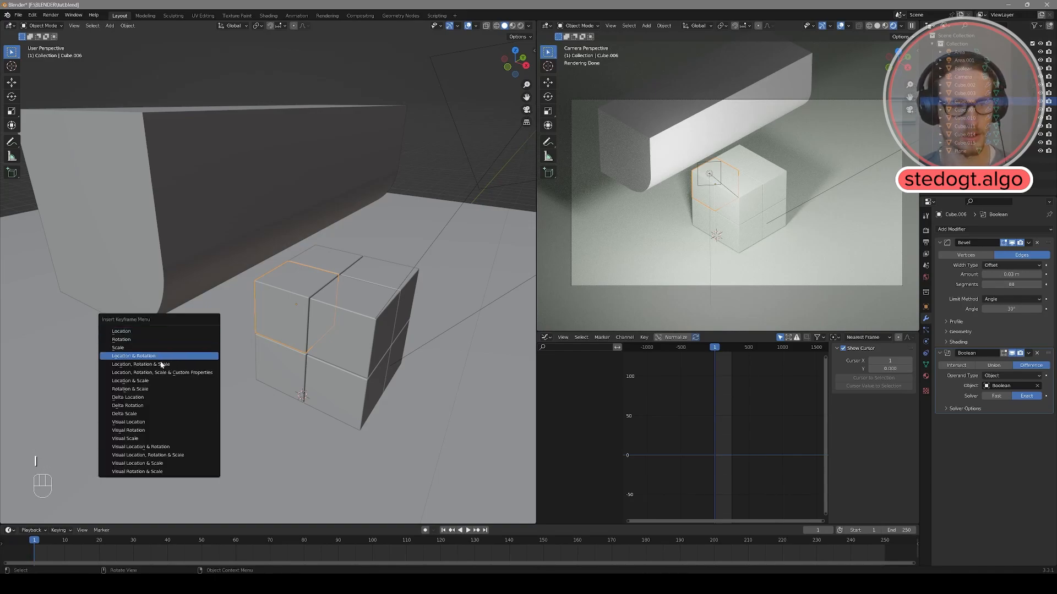
{"action": "left_click", "coordinate": [132, 356]}
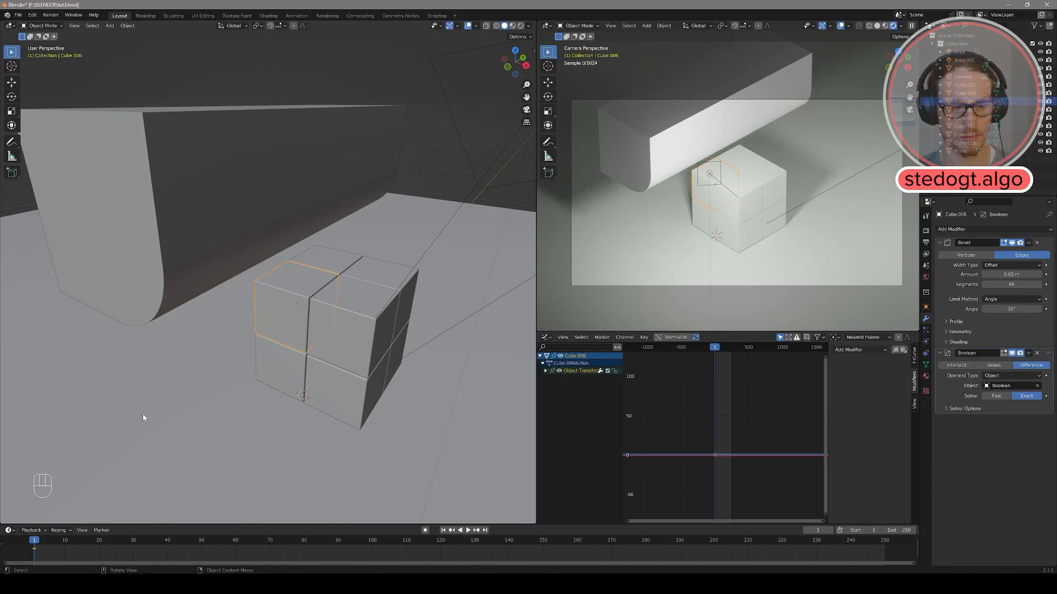
{"action": "left_click", "coordinate": [201, 540]}
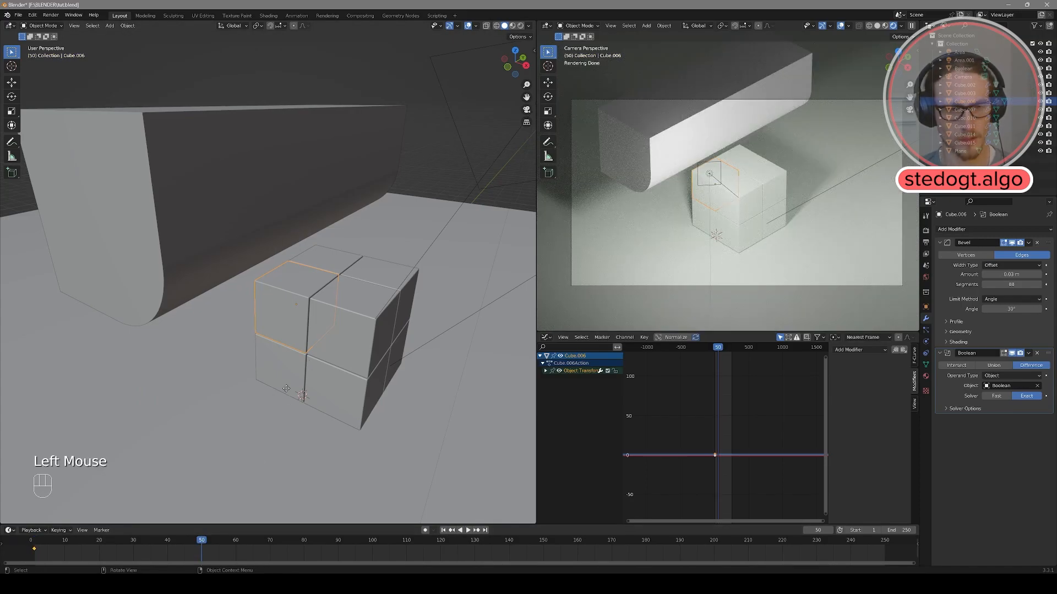
{"action": "key", "text": "g"}
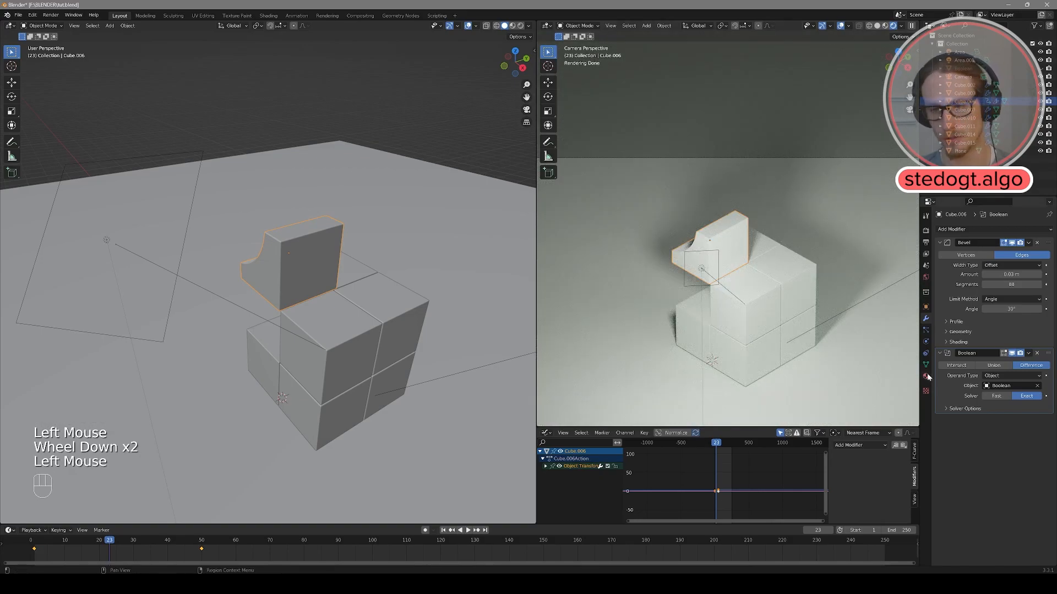
Switch Cube.006's Material.002 surface from Principled BSDF to Glass BSDF.
{"action": "left_click", "coordinate": [926, 375]}
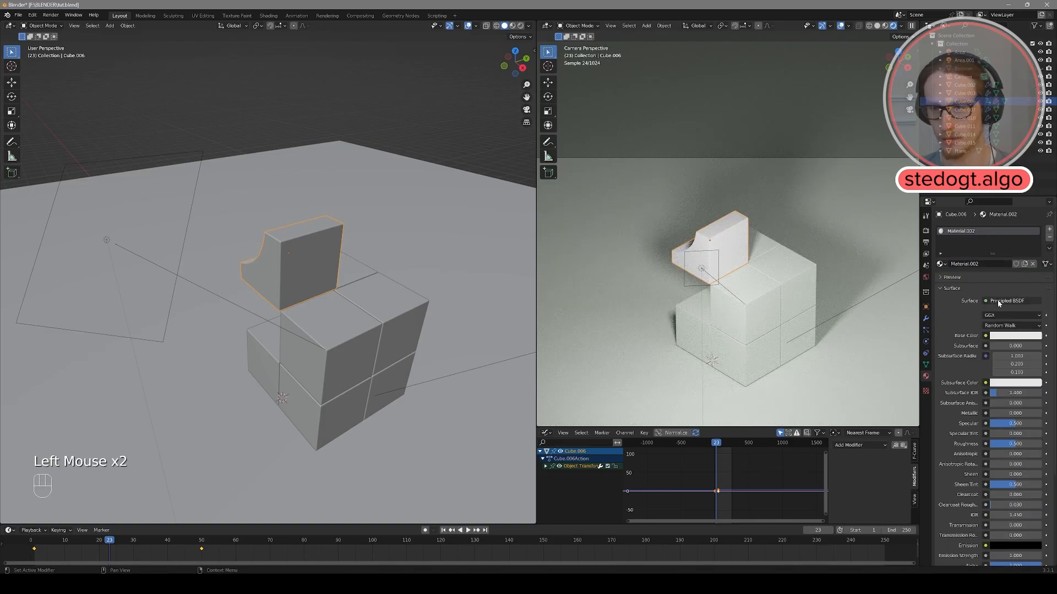
{"action": "left_click", "coordinate": [1009, 300]}
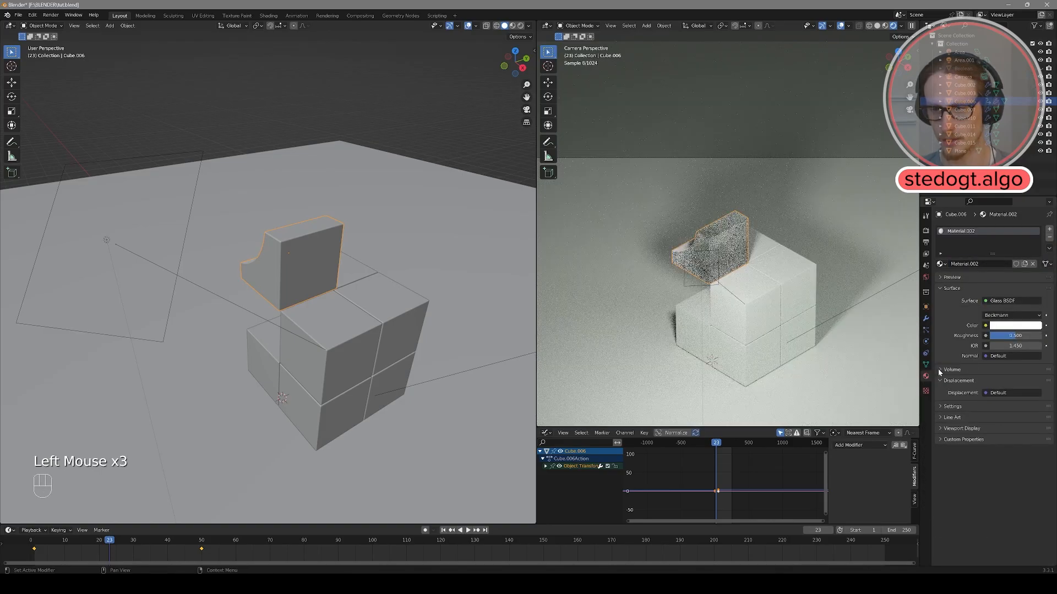
{"action": "left_click", "coordinate": [1011, 325]}
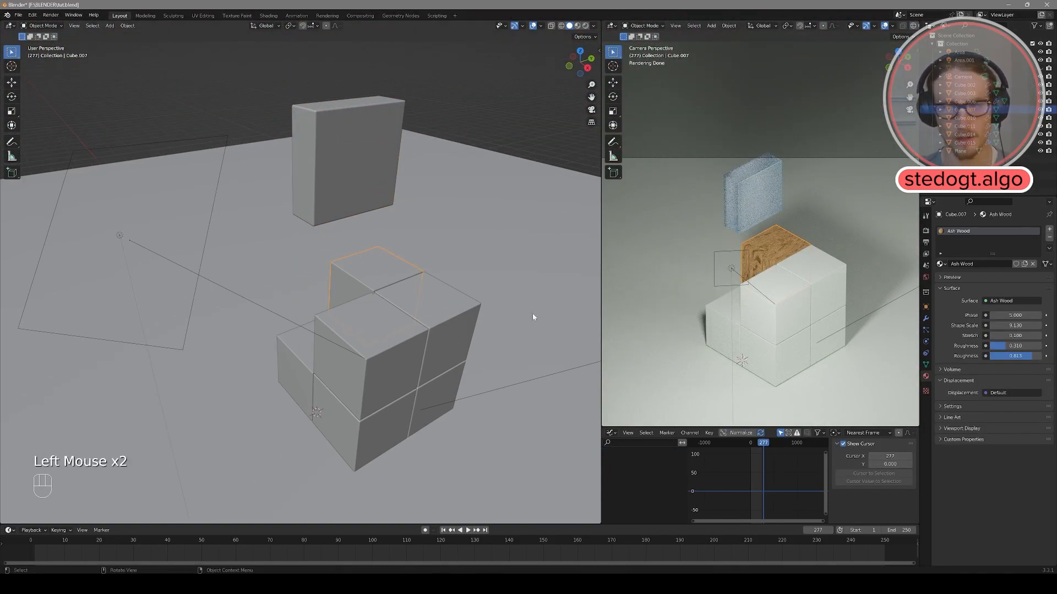
Keyframe the Ash Wood cube's location and scale at frame 1 to start its lift.
{"action": "left_click", "coordinate": [202, 540]}
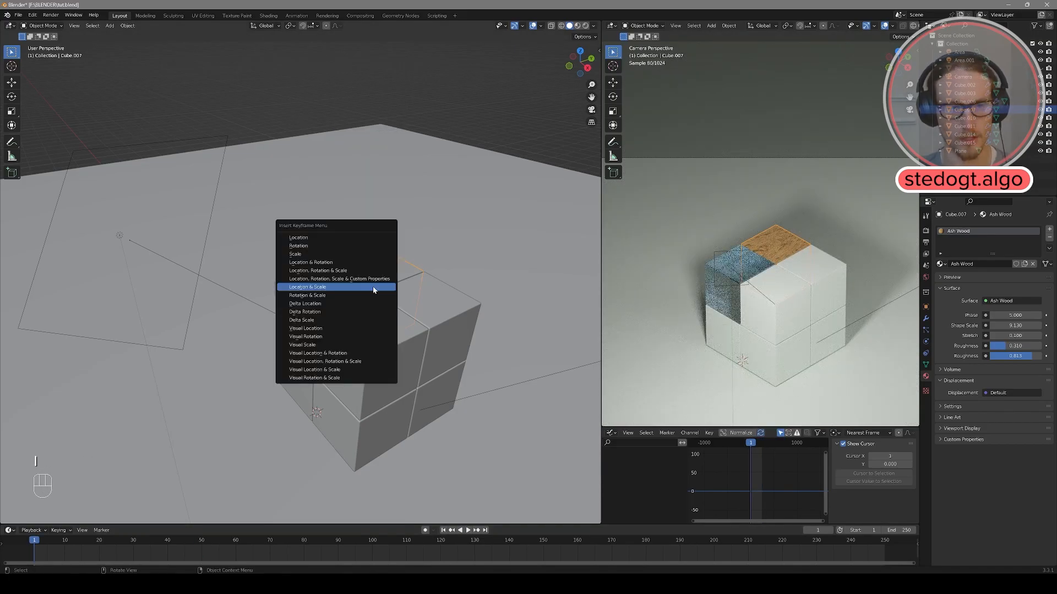
{"action": "left_click", "coordinate": [307, 287]}
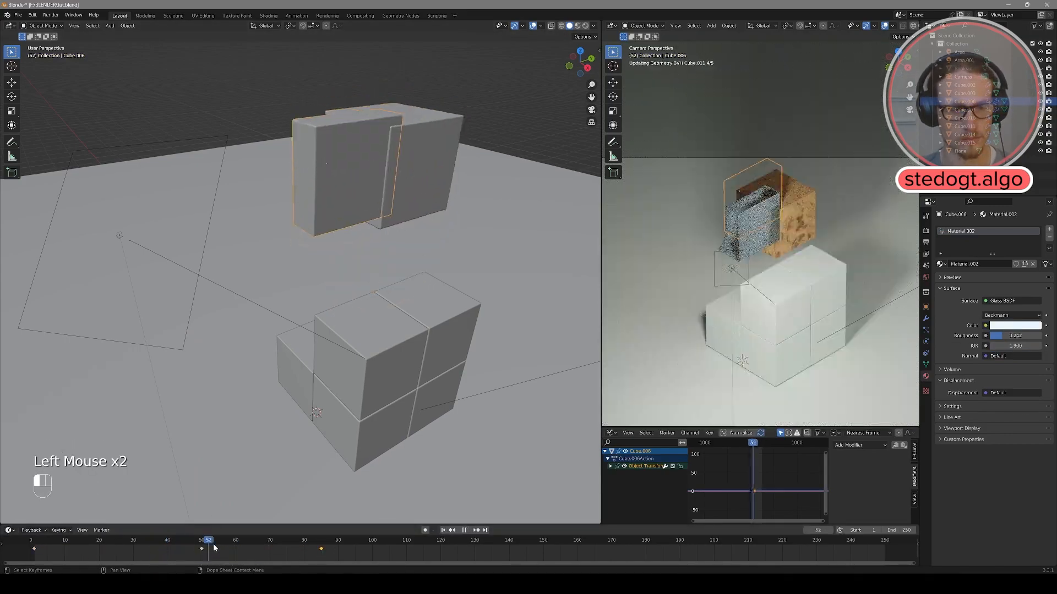
{"action": "key", "text": "ctrl+z"}
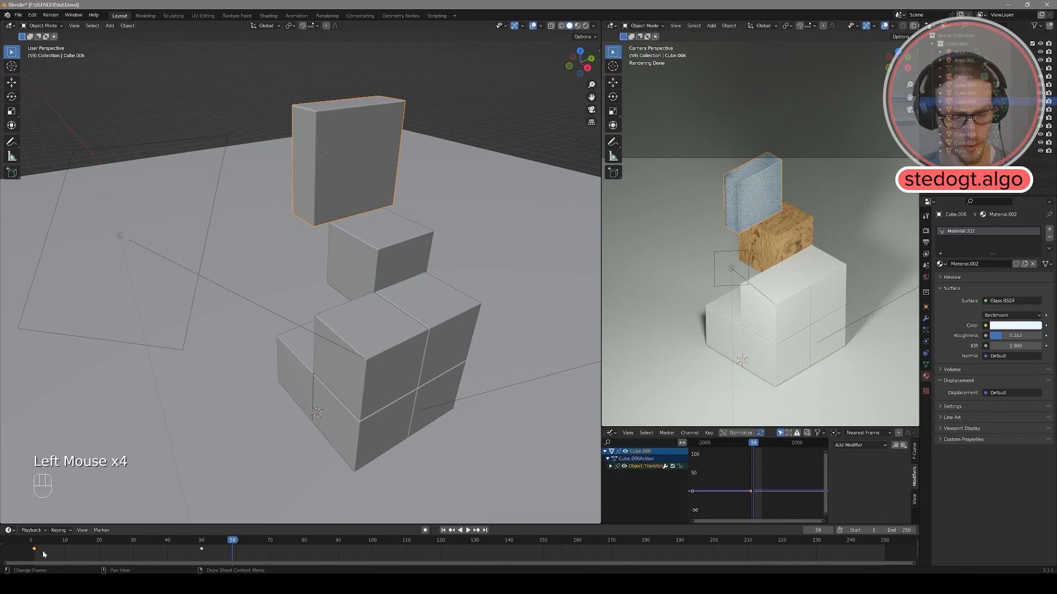
{"action": "key", "text": "shift+d"}
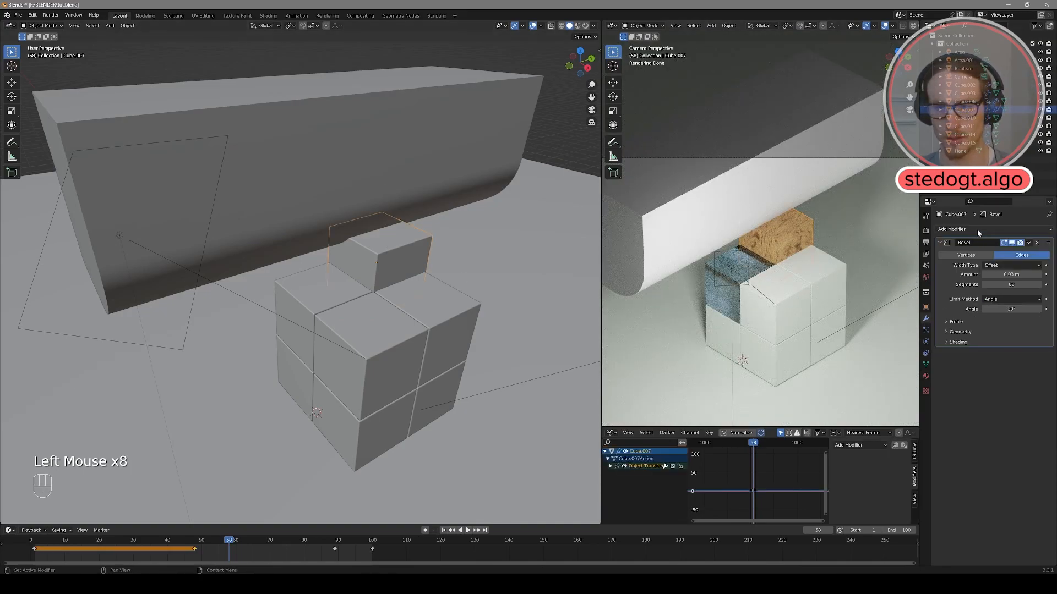
Add a Difference Boolean modifier to the Ash Wood cube, using the Boolean object as cutter.
{"action": "left_click", "coordinate": [950, 229]}
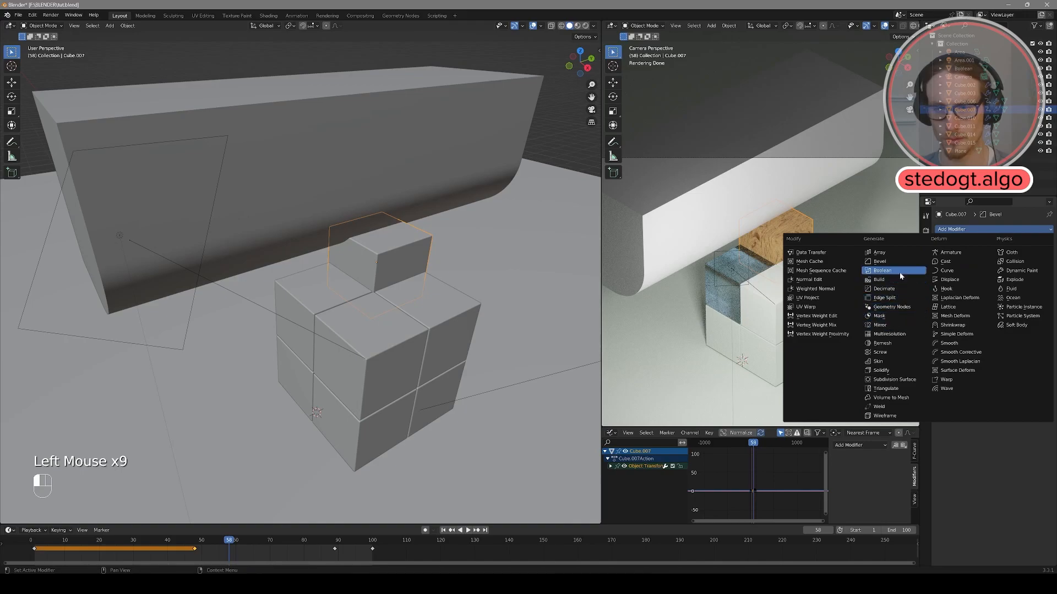
{"action": "left_click", "coordinate": [882, 271]}
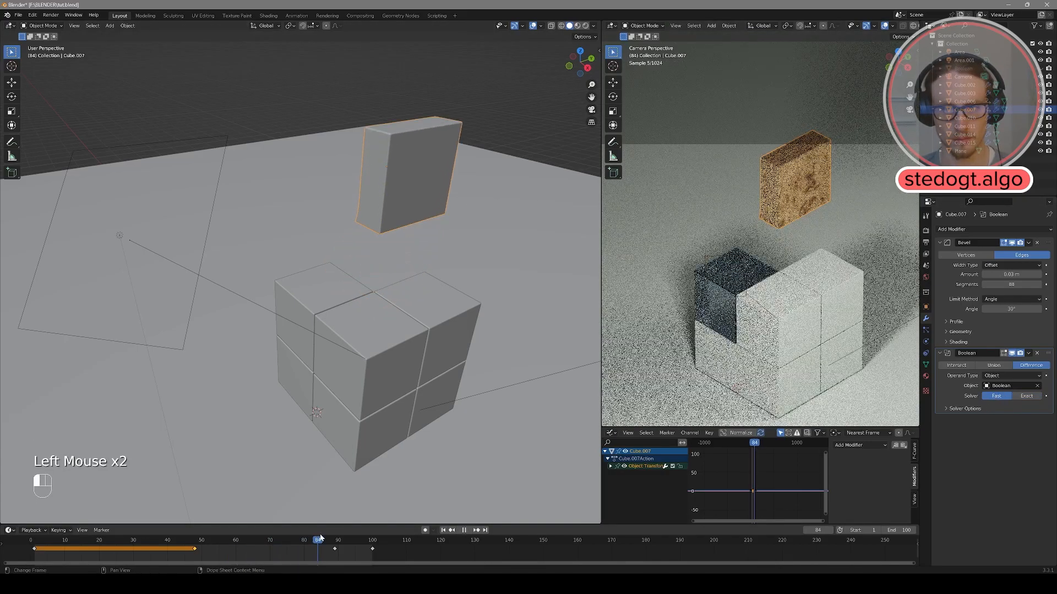
{"action": "scroll", "scroll_direction": "down", "scroll_amount": 3}
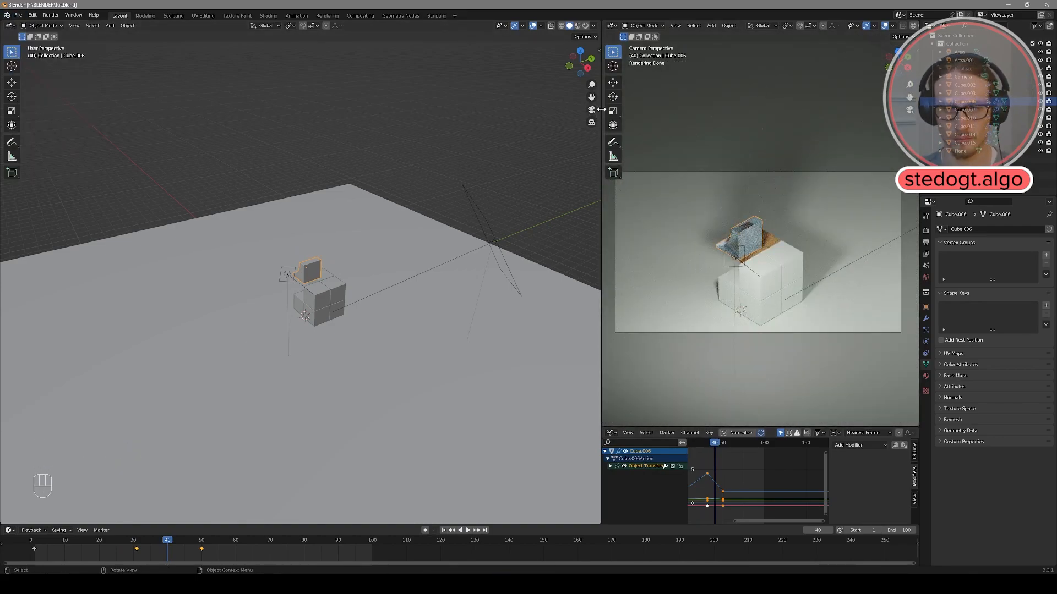
Scrub through frames to check the carving while moving the Boolean cutter along X.
{"action": "left_click", "coordinate": [366, 540]}
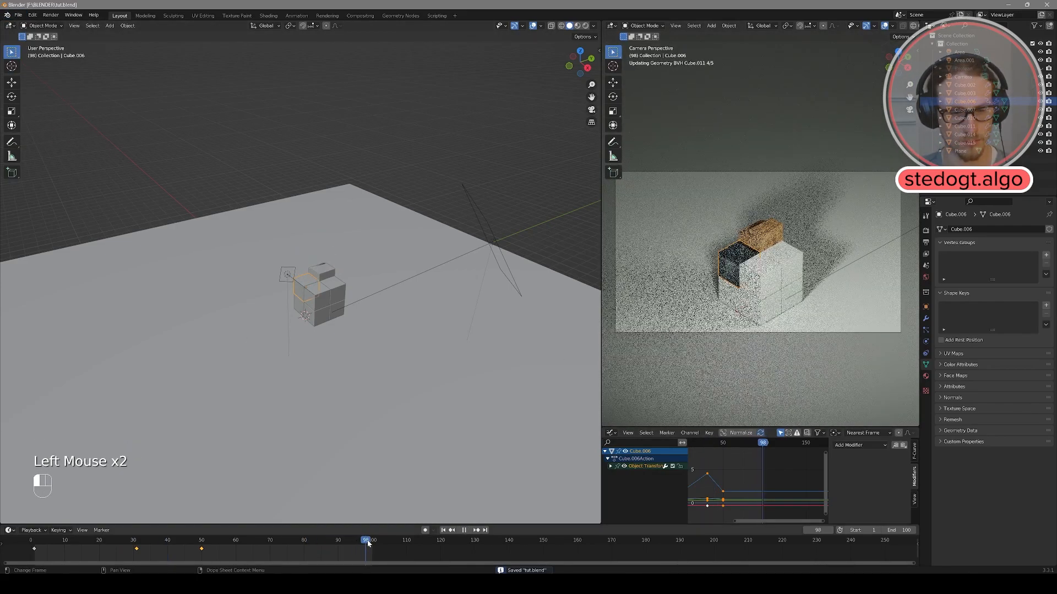
{"action": "left_click", "coordinate": [177, 540]}
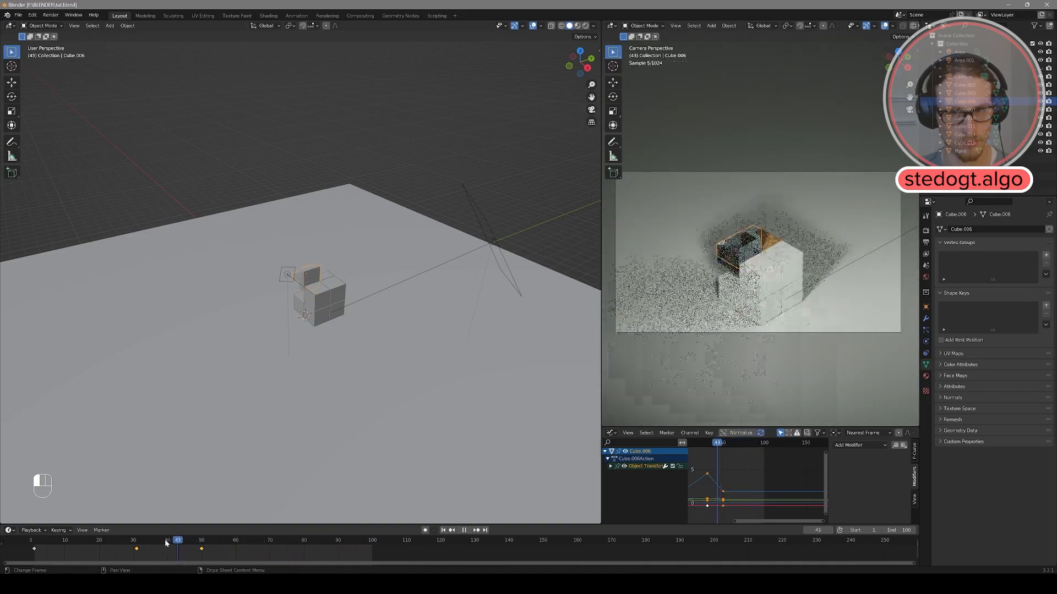
{"action": "left_click", "coordinate": [246, 540]}
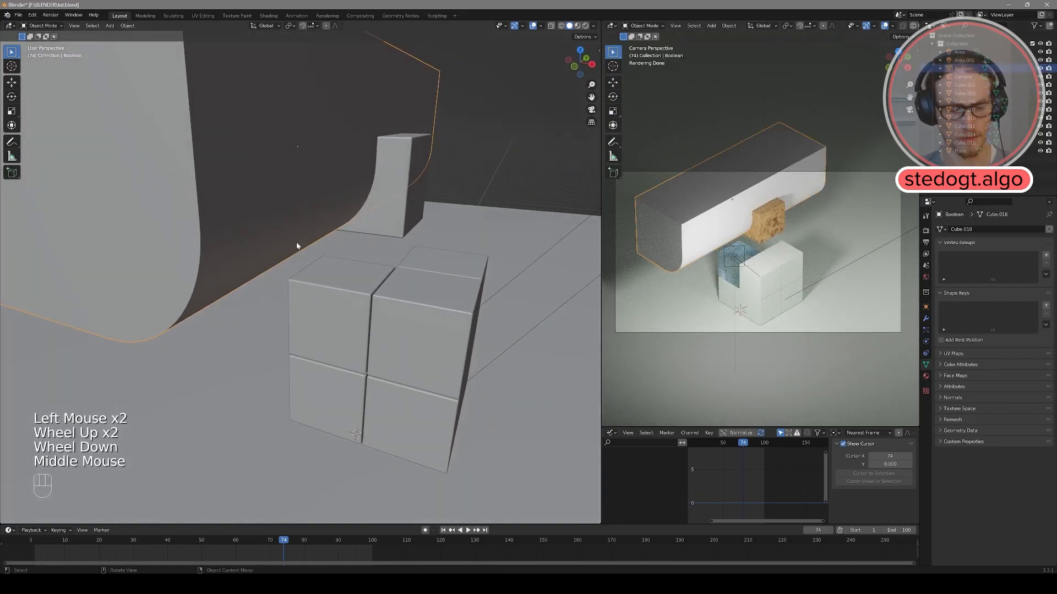
{"action": "key", "text": "g"}
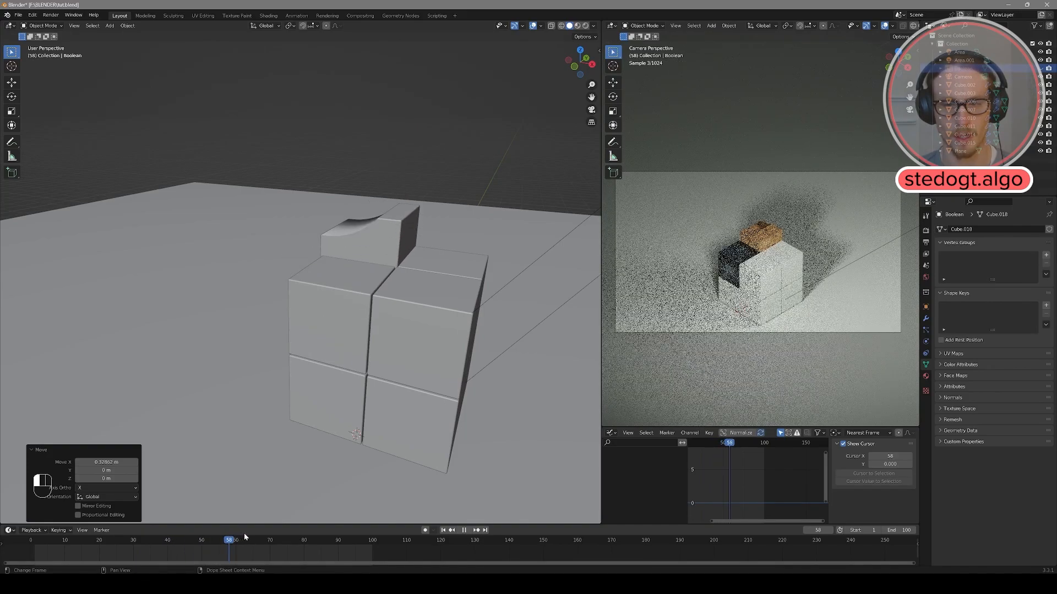
{"action": "left_click", "coordinate": [252, 540]}
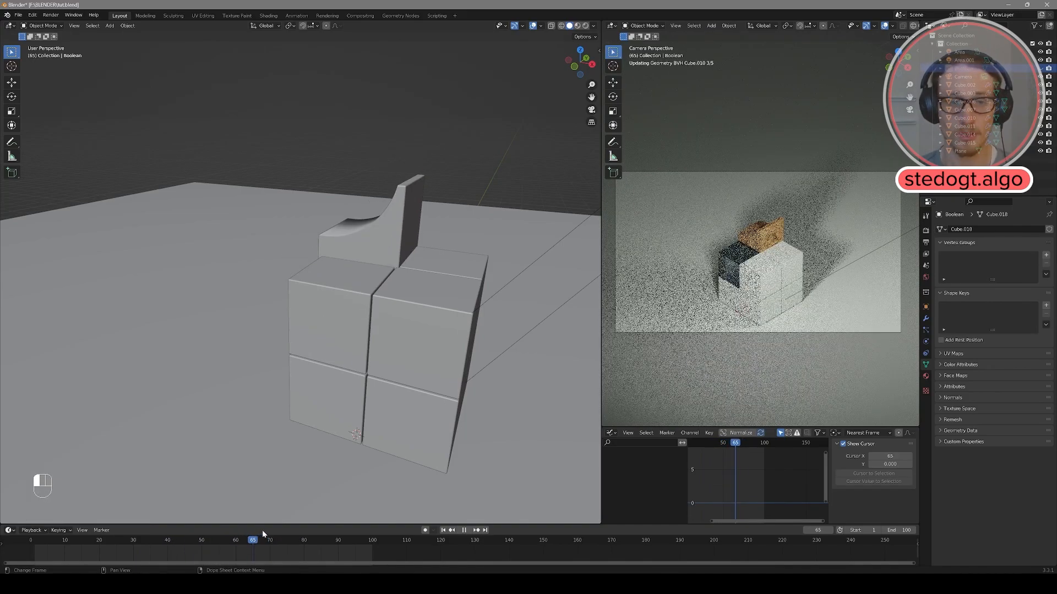
{"action": "left_click", "coordinate": [296, 540]}
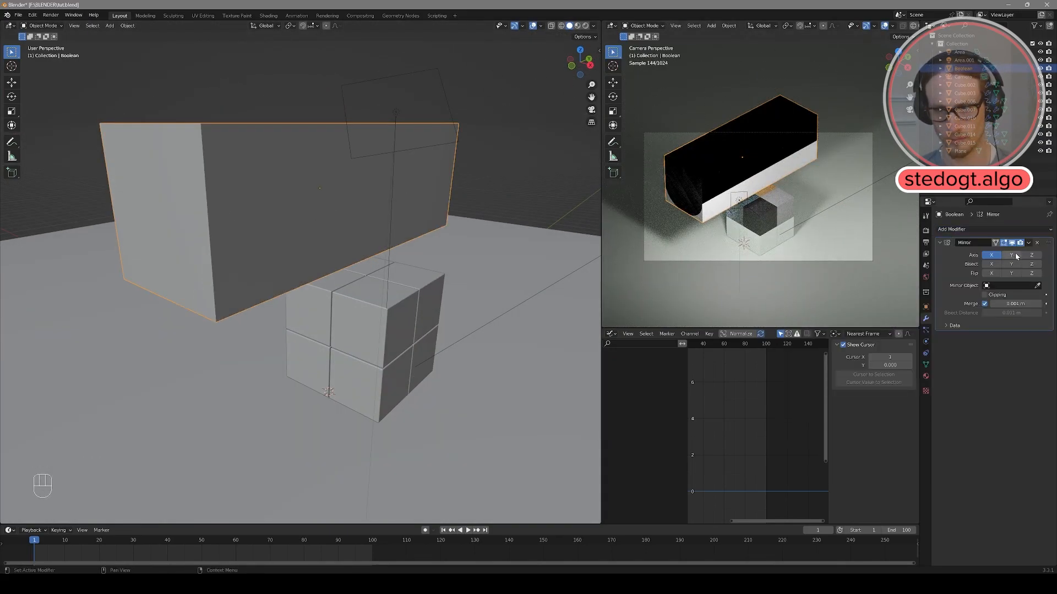
Grab Cube.015 to raise it upward for its lift animation.
{"action": "key", "text": "g"}
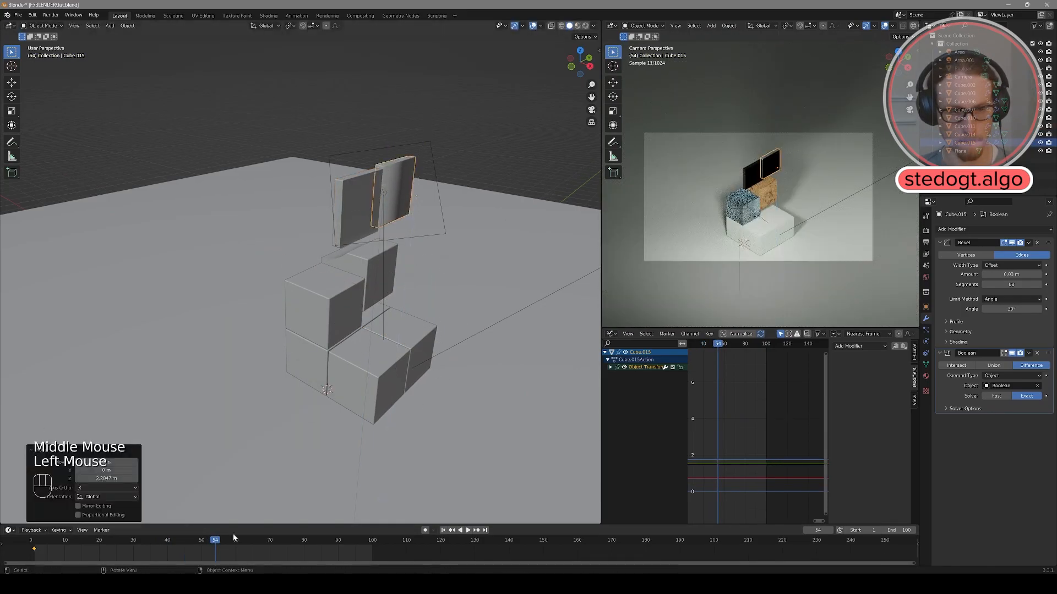
Switch the Boolean solver to Fast, select the neighbouring slab, and check its lift timing.
{"action": "left_click", "coordinate": [283, 540]}
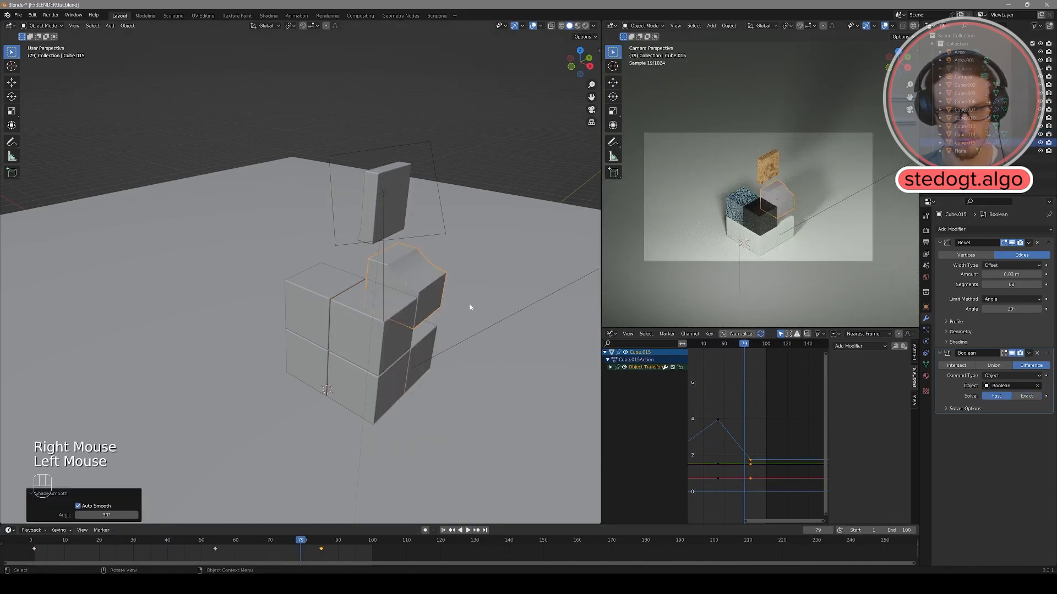
{"action": "left_click", "coordinate": [374, 195]}
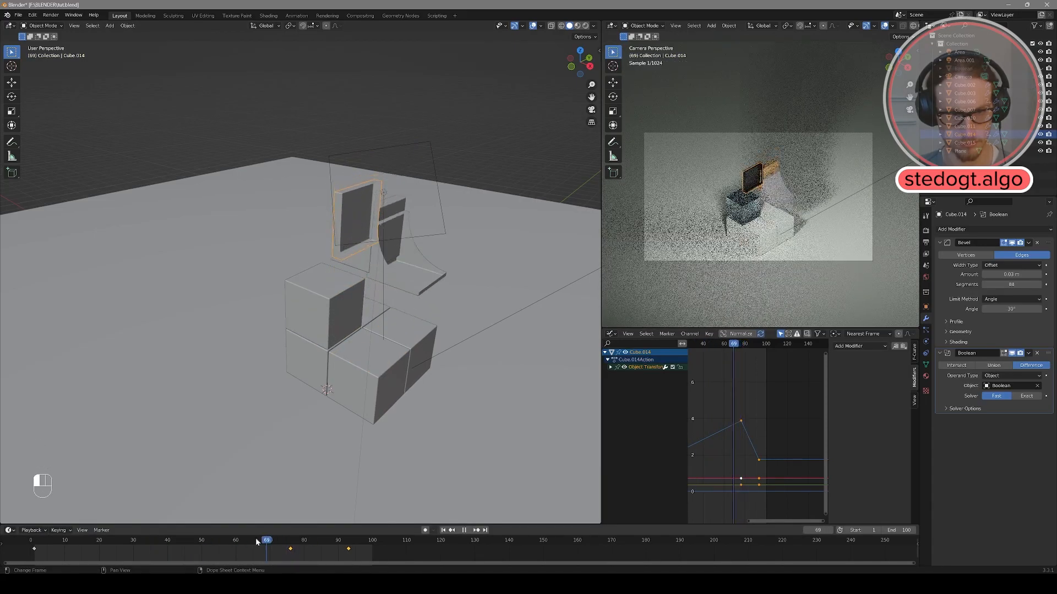
{"action": "left_click", "coordinate": [99, 540]}
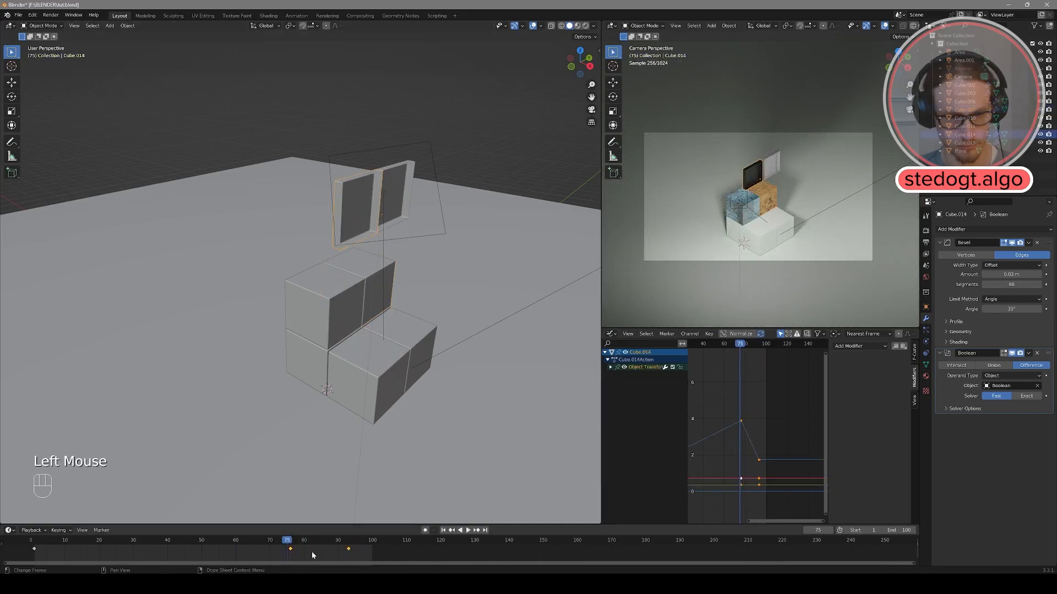
{"action": "left_click", "coordinate": [252, 540]}
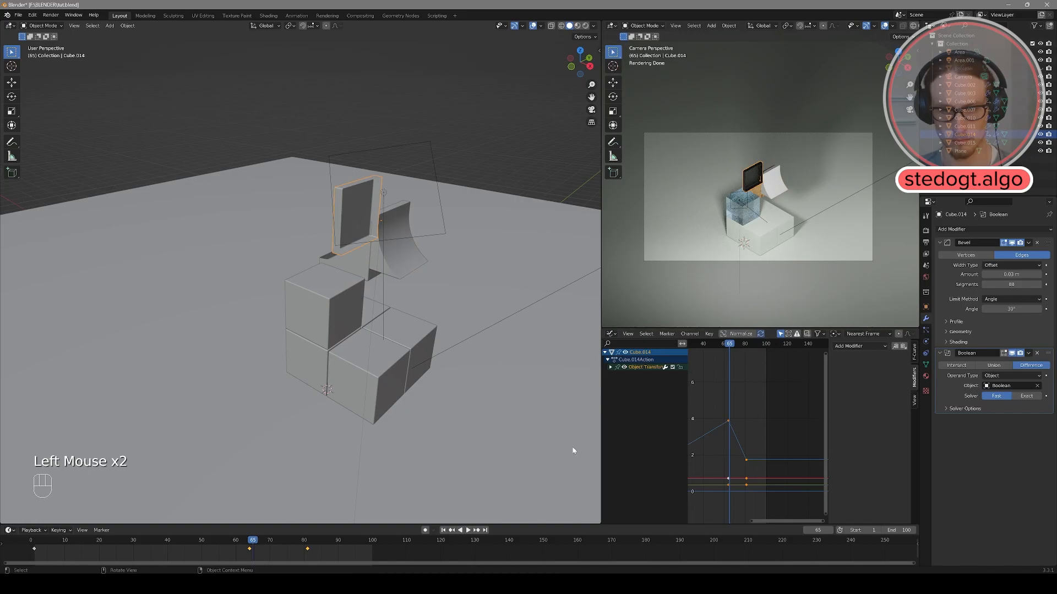
{"action": "left_click", "coordinate": [468, 529]}
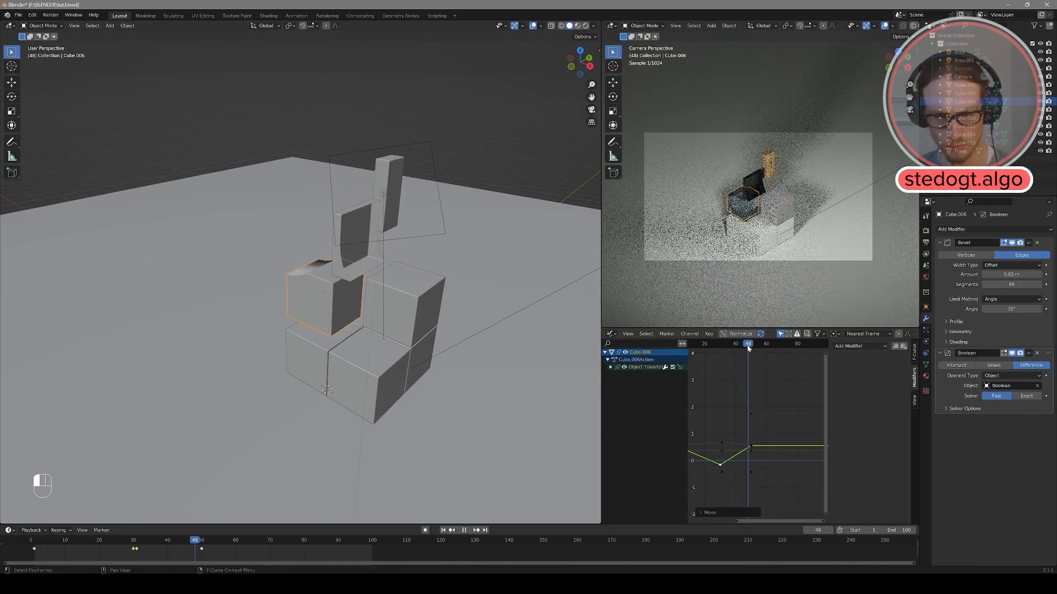
{"action": "right_click", "coordinate": [322, 300]}
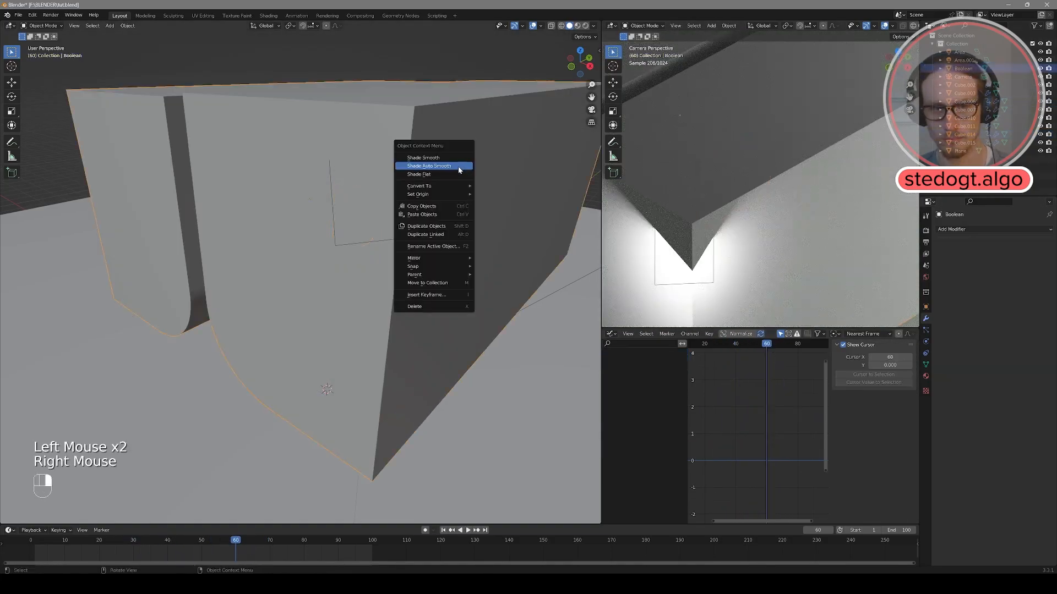
Give the cutter auto smooth shading and open the Render menu.
{"action": "left_click", "coordinate": [429, 166]}
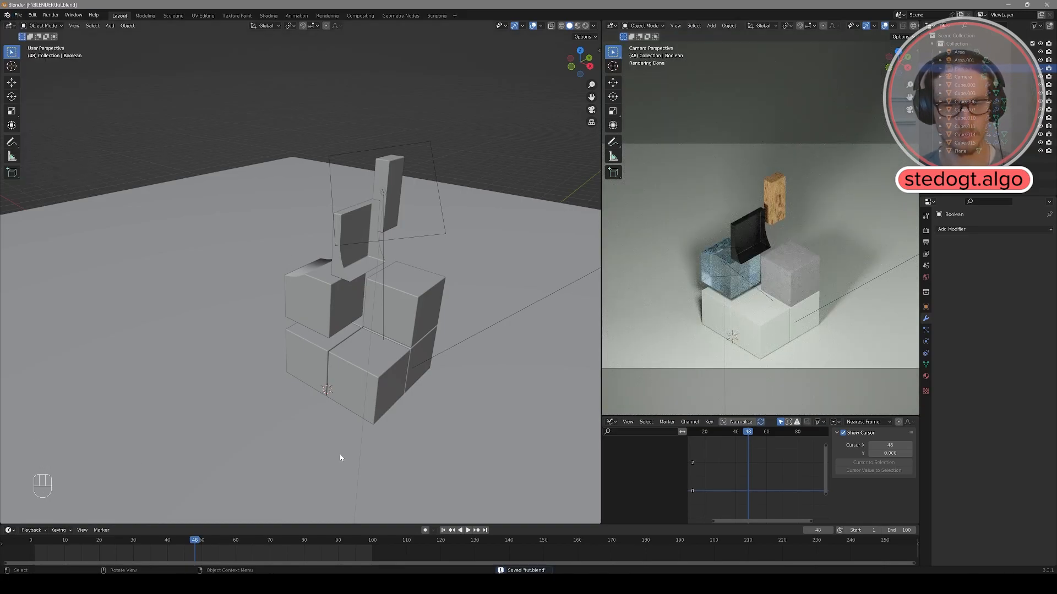
{"action": "left_click", "coordinate": [50, 15]}
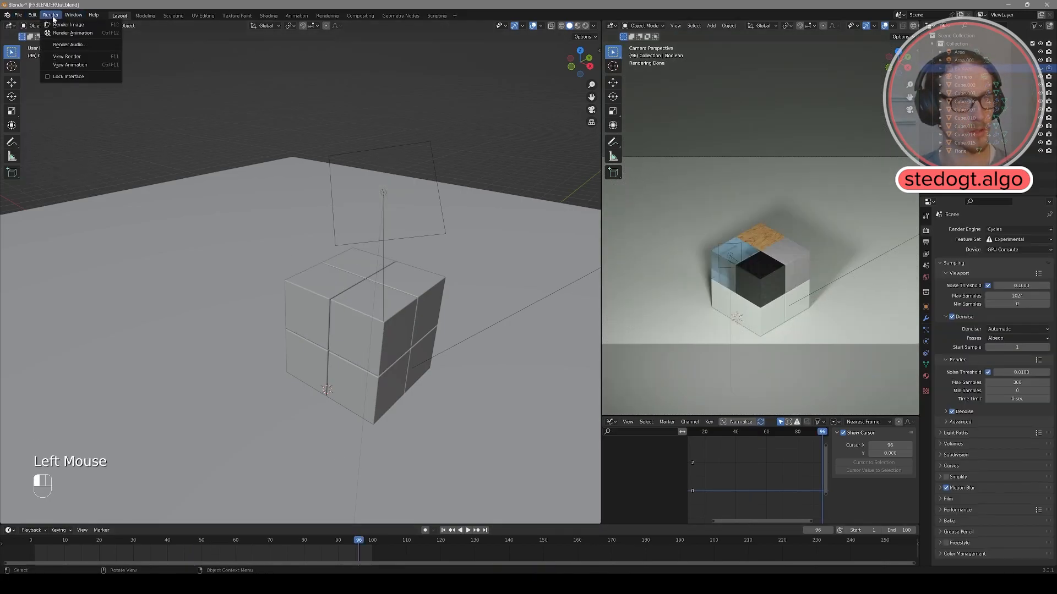